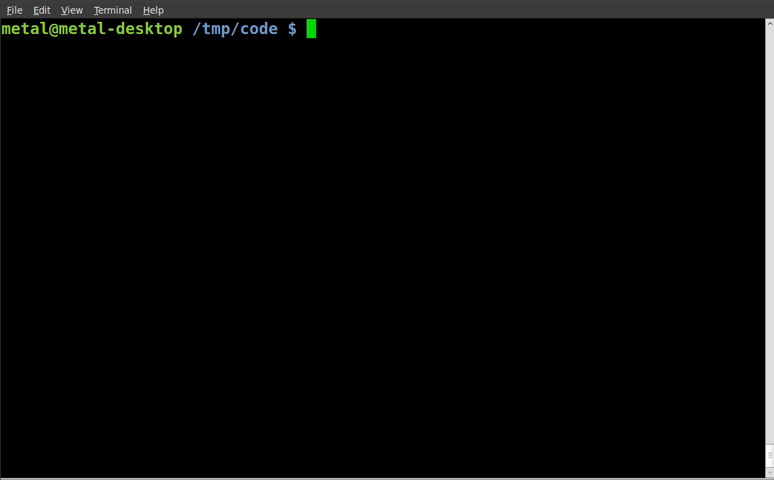
mouse_move(373, 194)
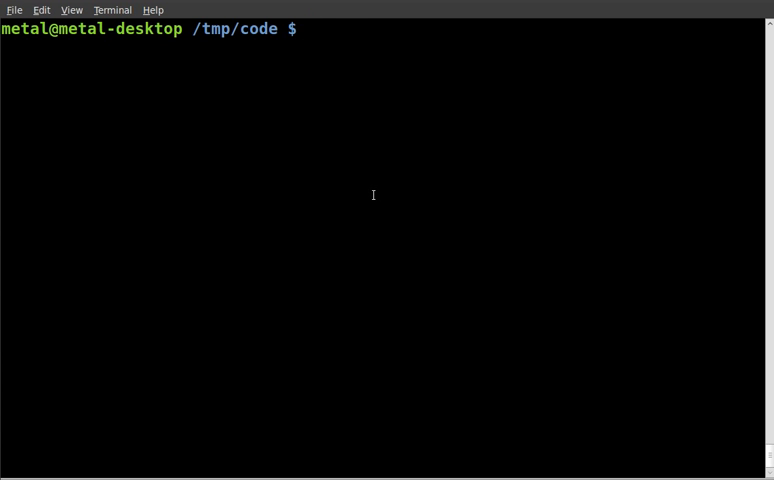
Launch Vim on the new source file from the /tmp/code bash prompt
type("vim")
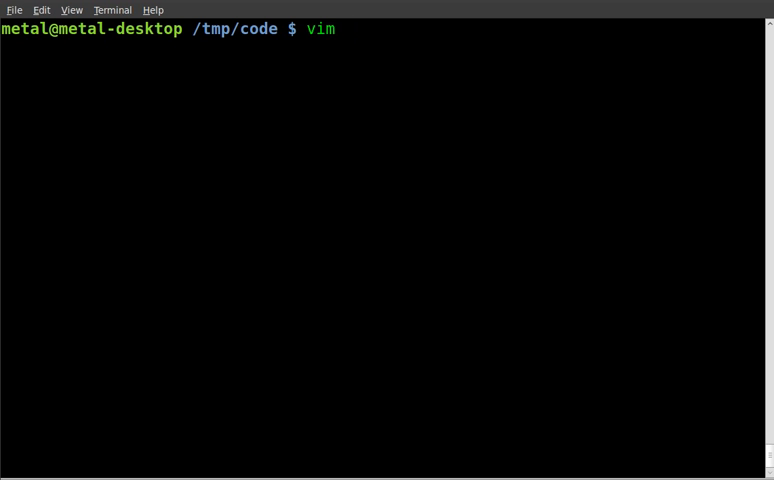
type("code")
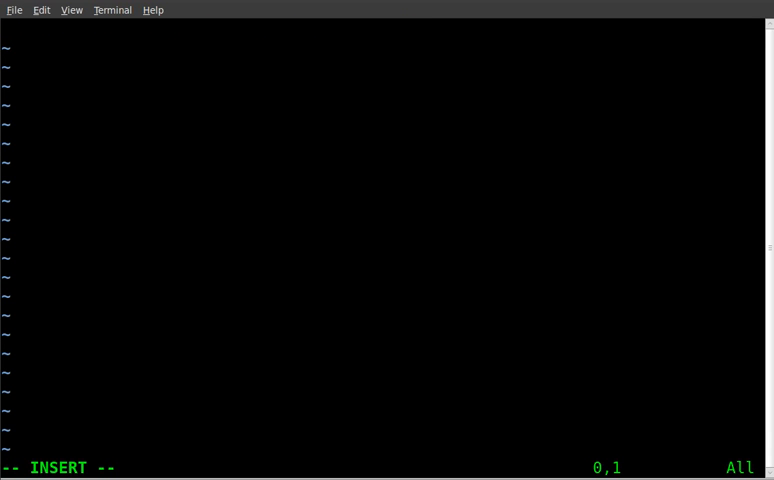
Add the #include<stdio.h> line at the top of the file
type("#i")
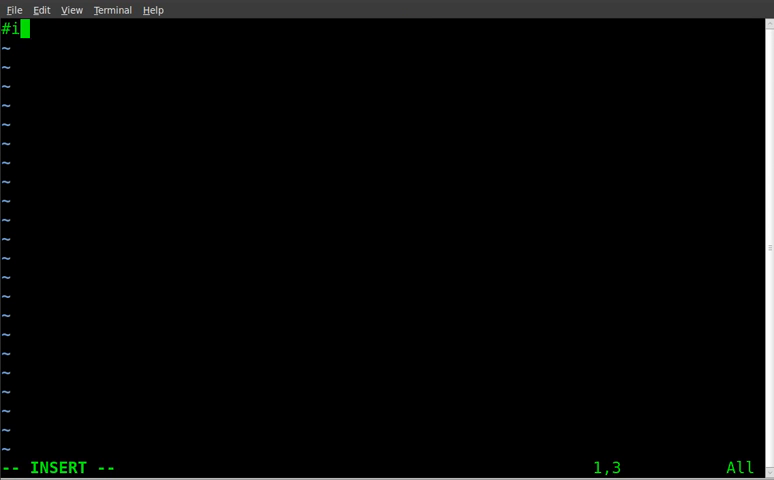
type("nclu")
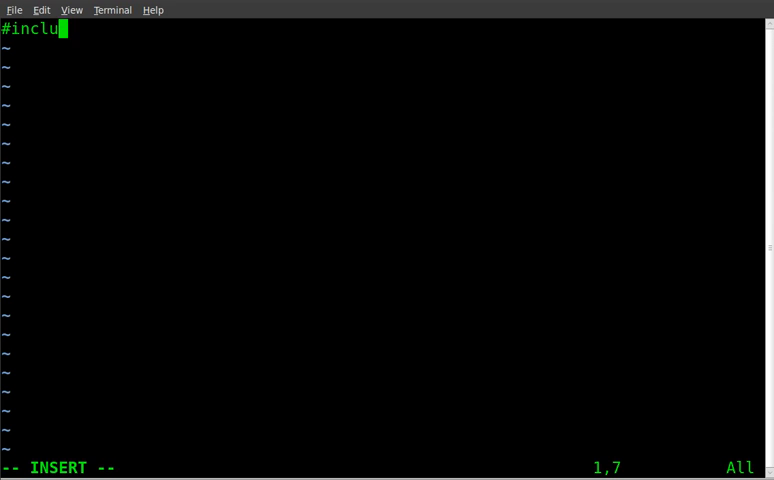
type("de<s")
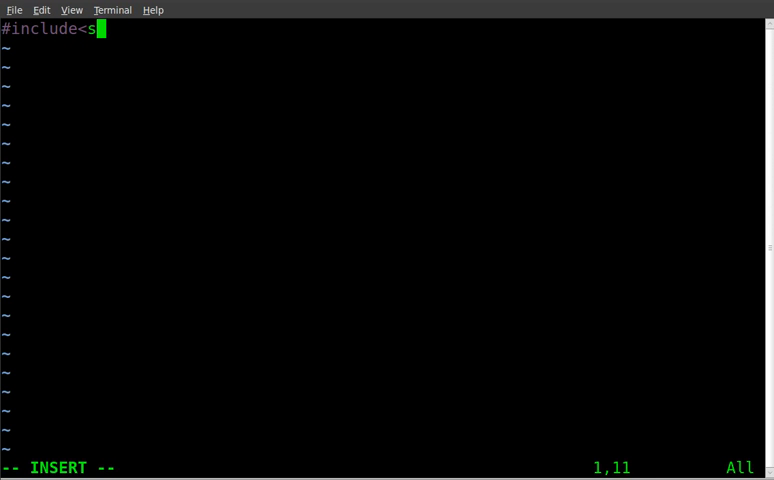
type("tdio")
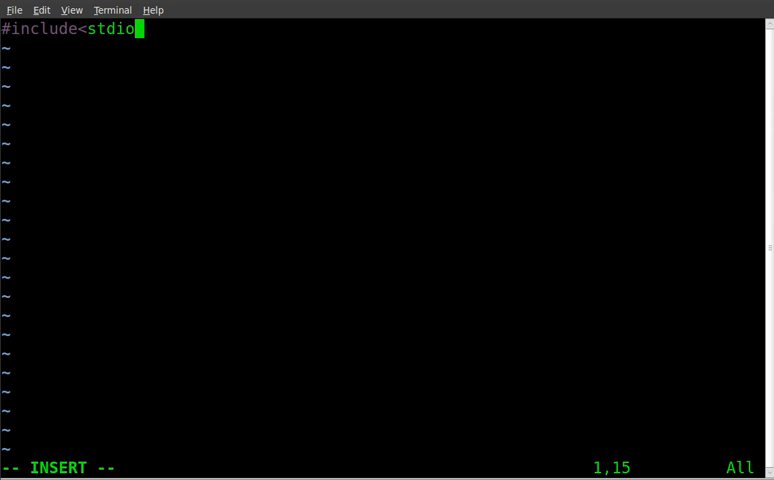
type(".h>")
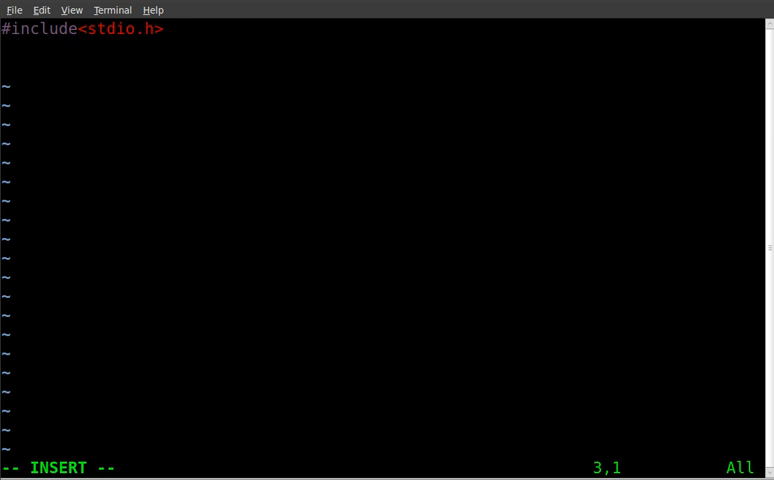
Write the int main() header and open its body on a new line
type("int main")
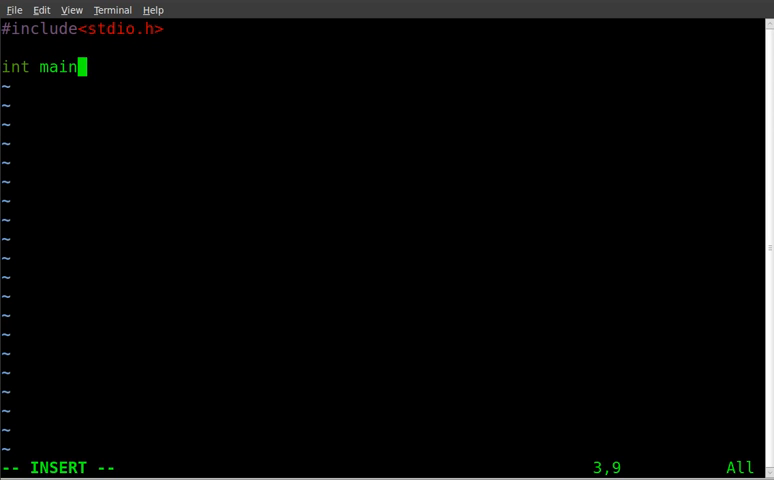
type("()")
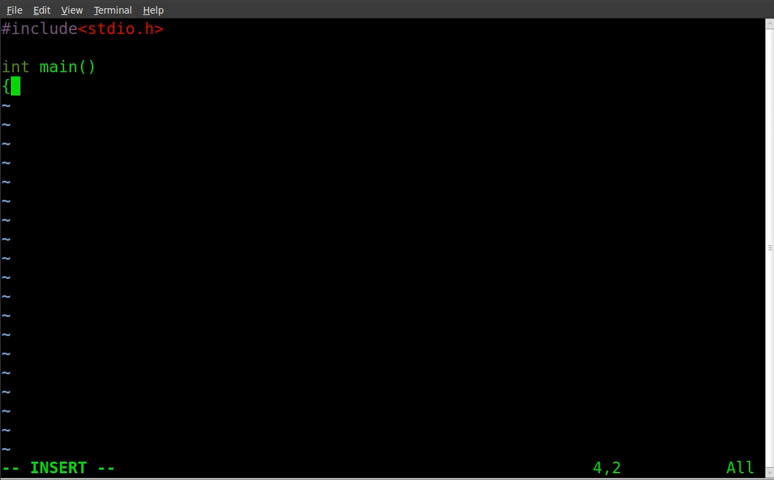
key("Enter")
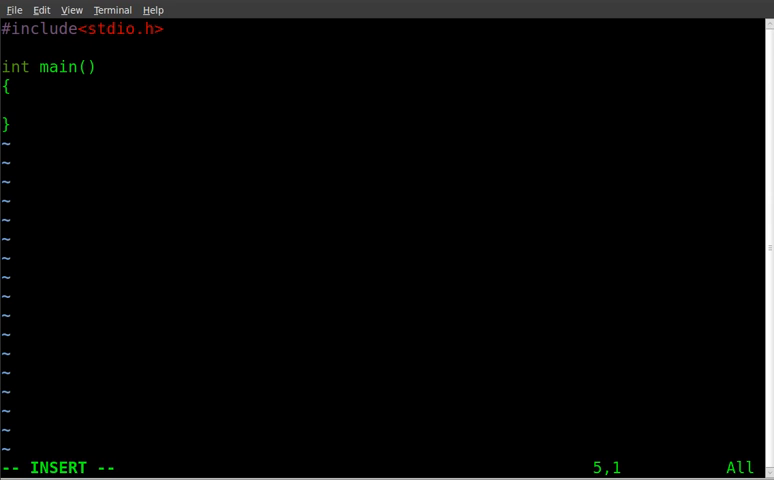
Declare an indented char variable named fruit inside main
key("Tab")
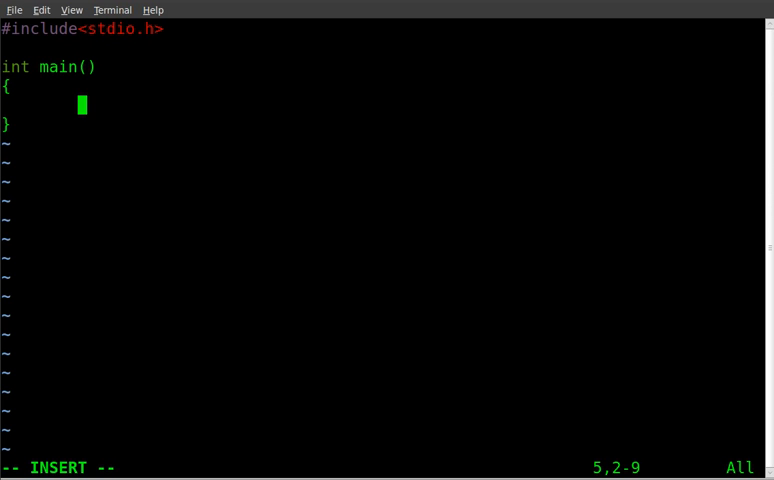
type("char")
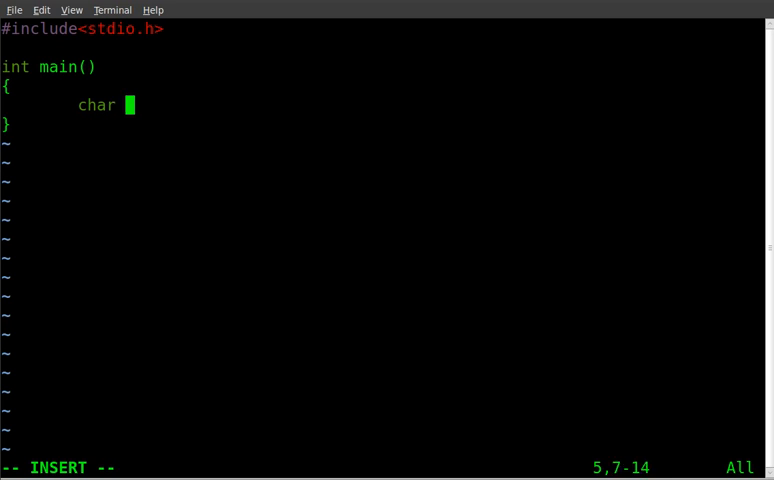
type("fruit;")
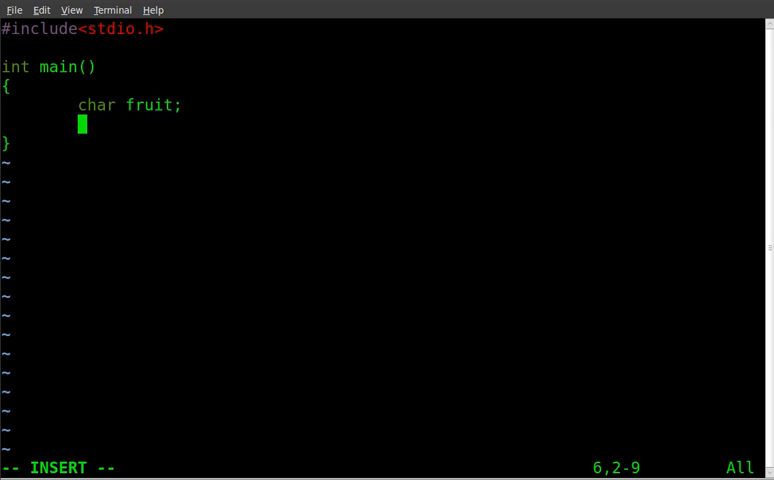
Print the prompt "Which one is your favorite fruit:\n" with printf, fixing the typo
type("print")
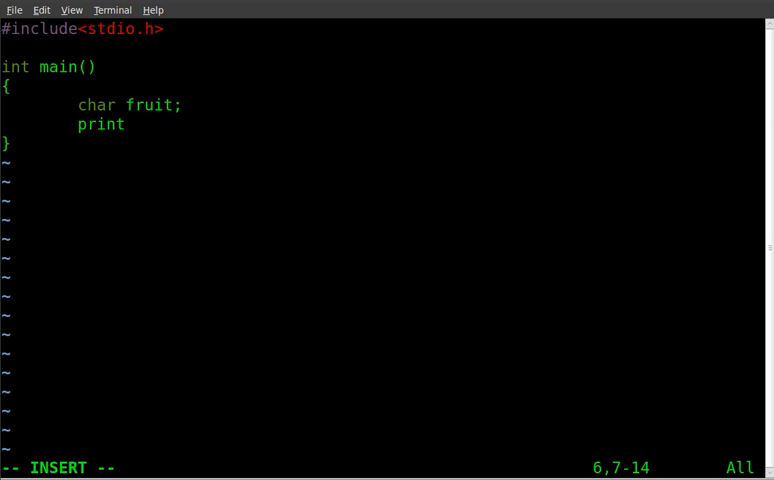
type("f")
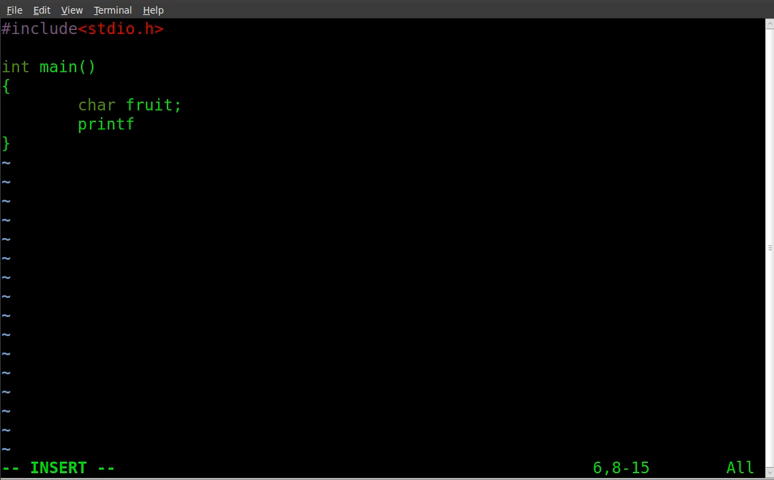
type("(\"Whic")
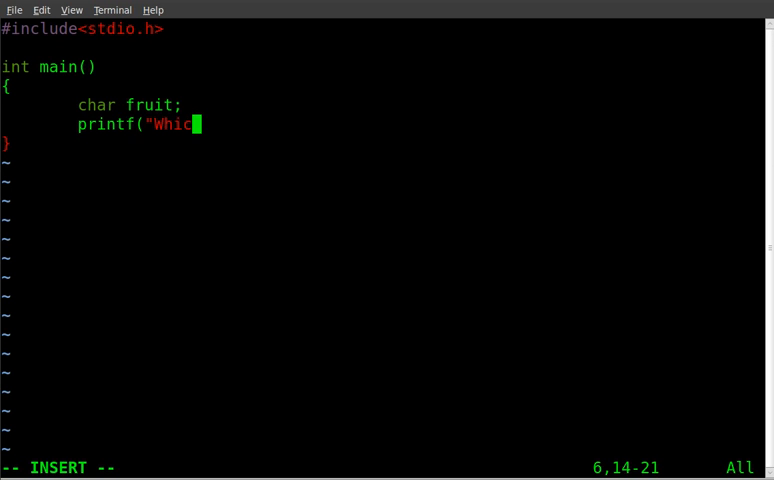
type("g")
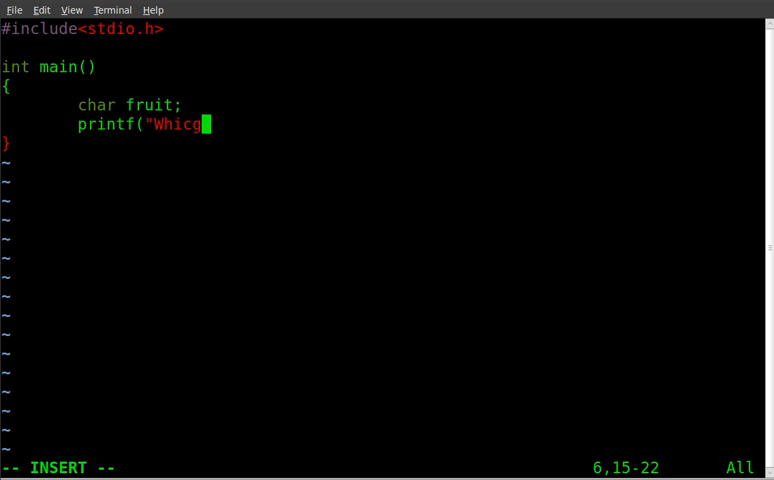
type("h")
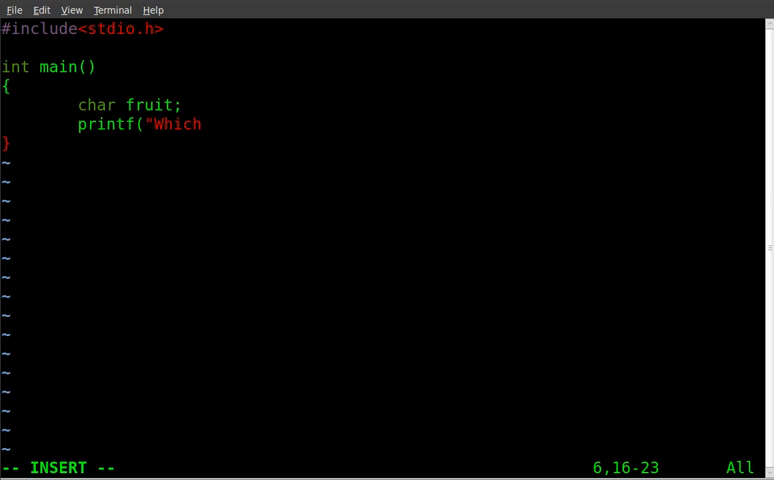
type("one is")
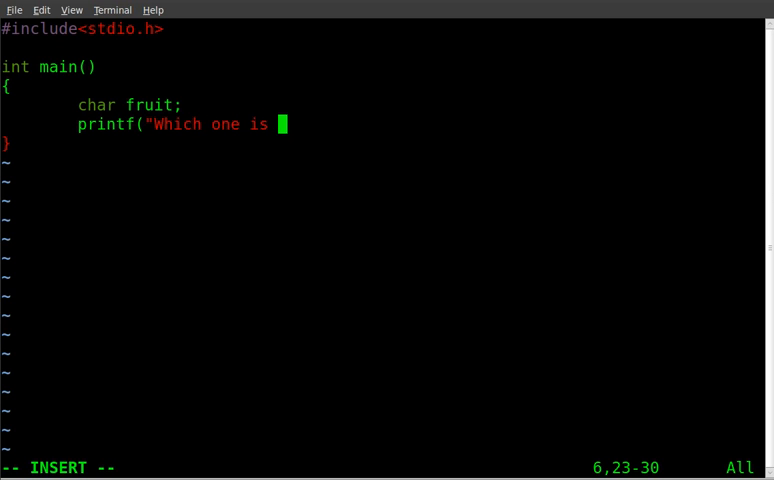
type("your")
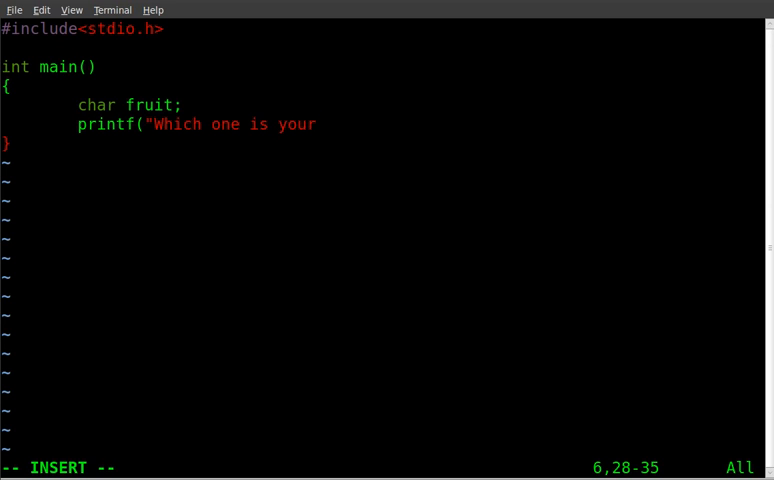
type("fave")
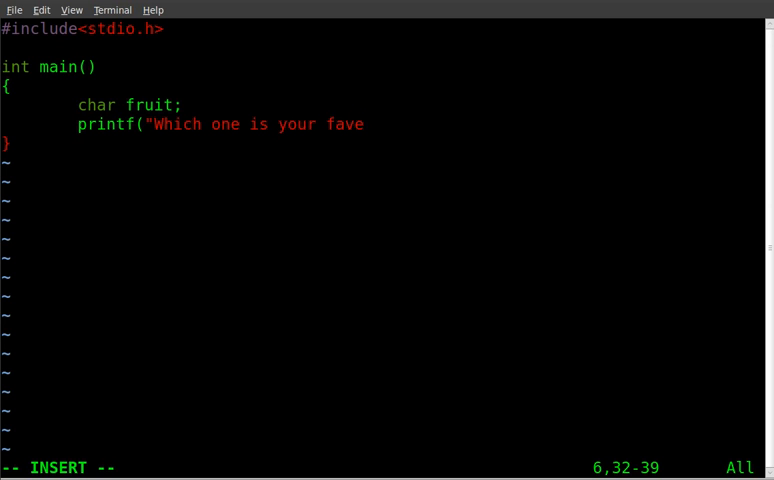
type("o")
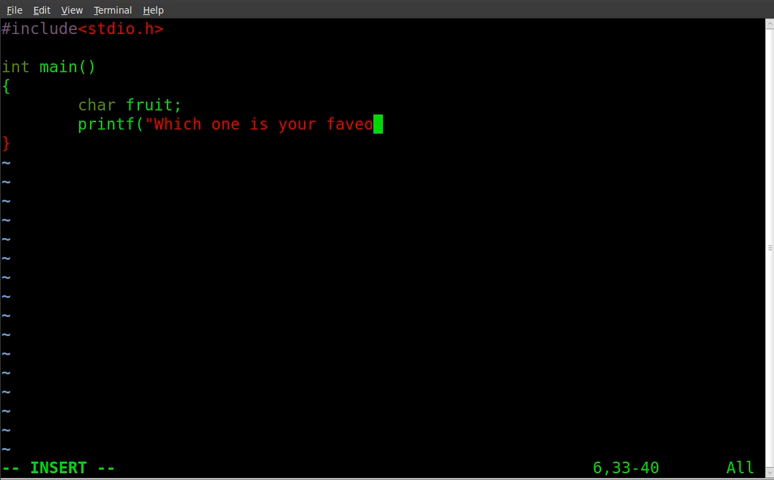
type("ite")
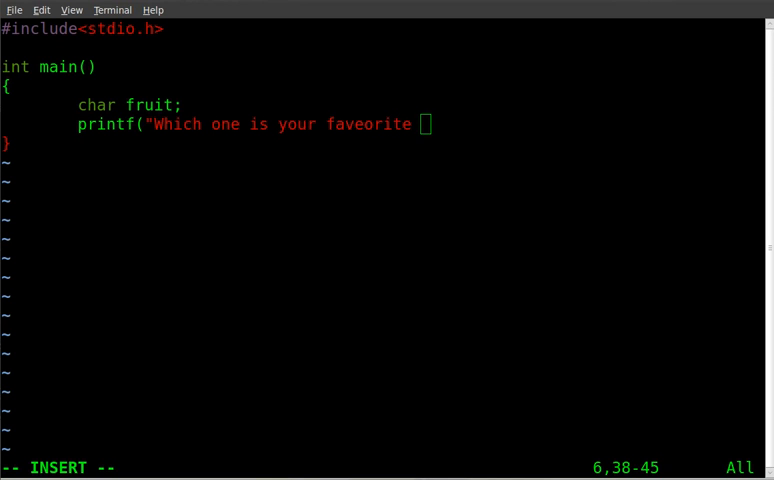
key("BackSpace")
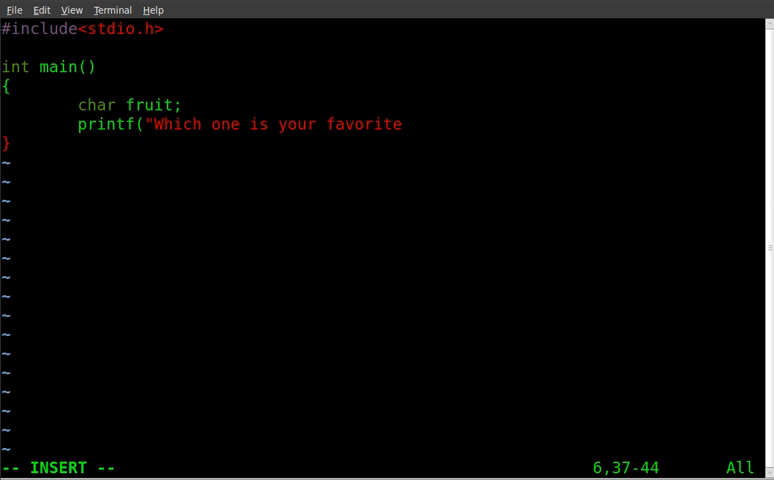
type("fruit")
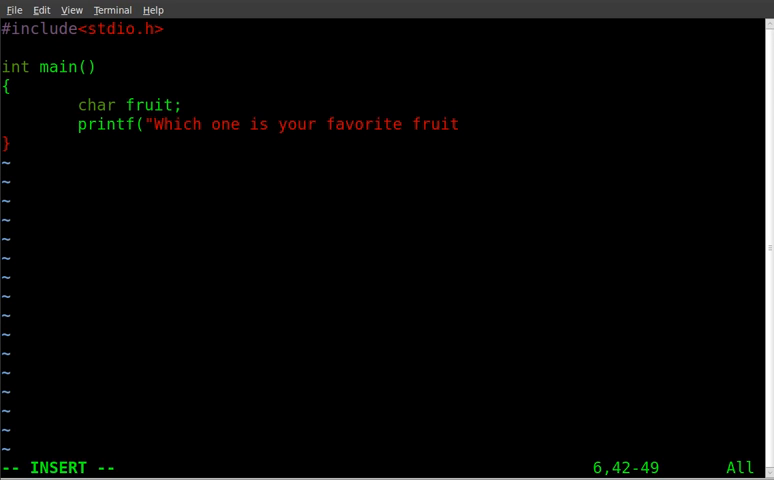
type(":\\")
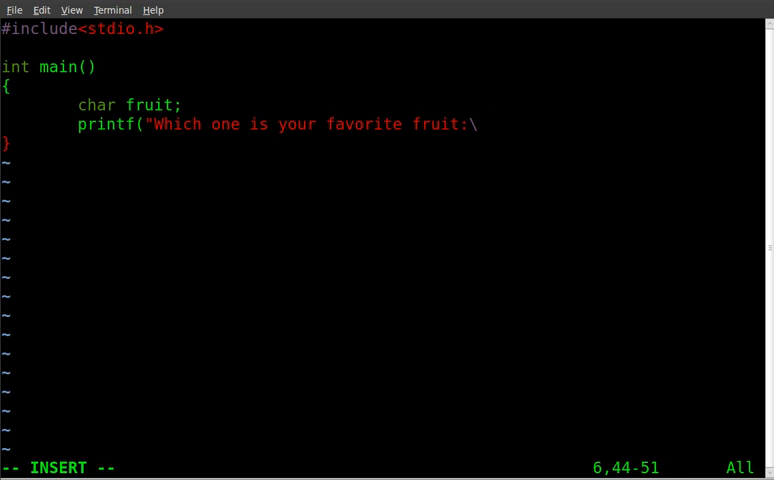
type("n\");")
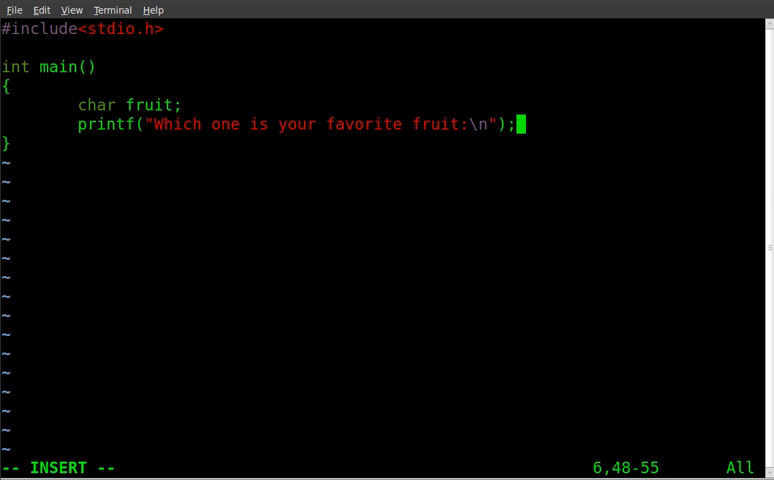
key("Return")
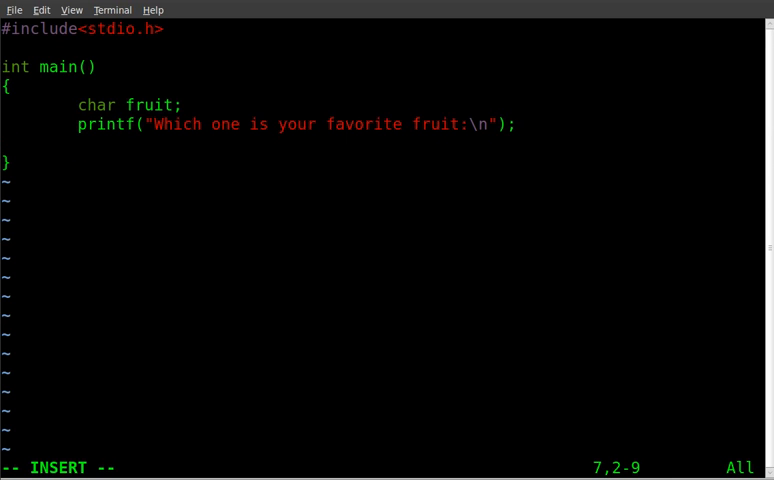
Print the first menu option "a) Apples\n" with printf
type("print")
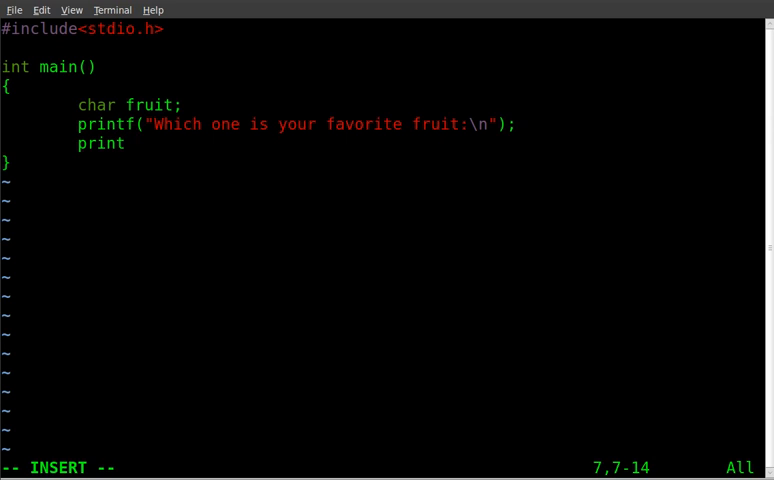
type("f(\"")
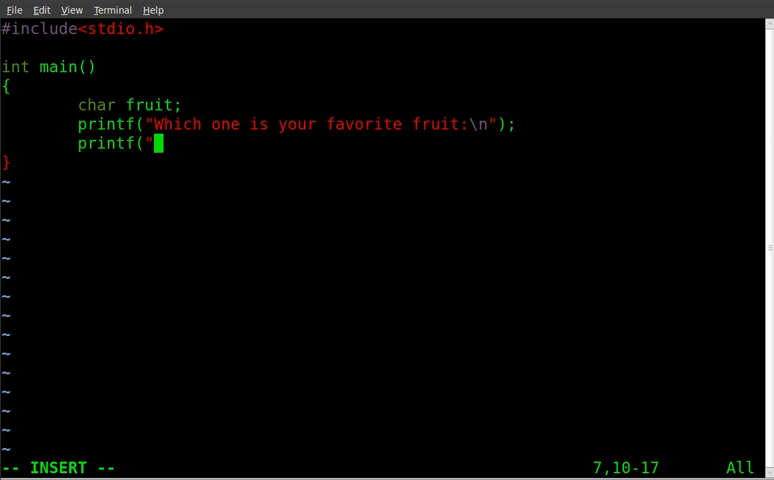
type("a)")
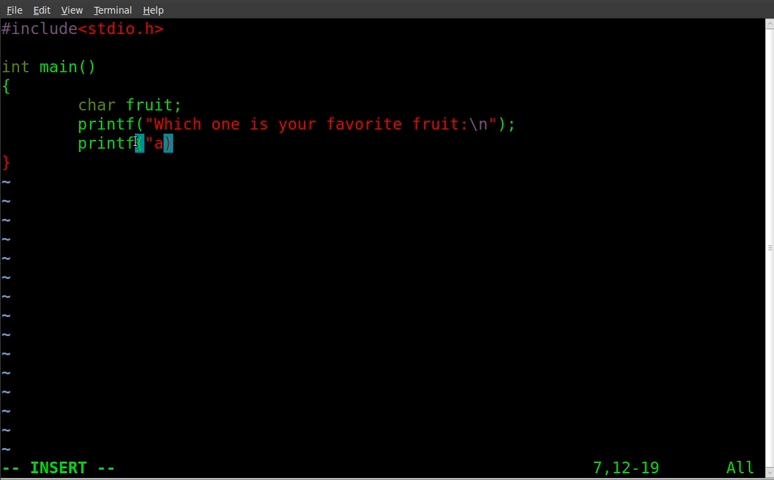
mouse_move(184, 263)
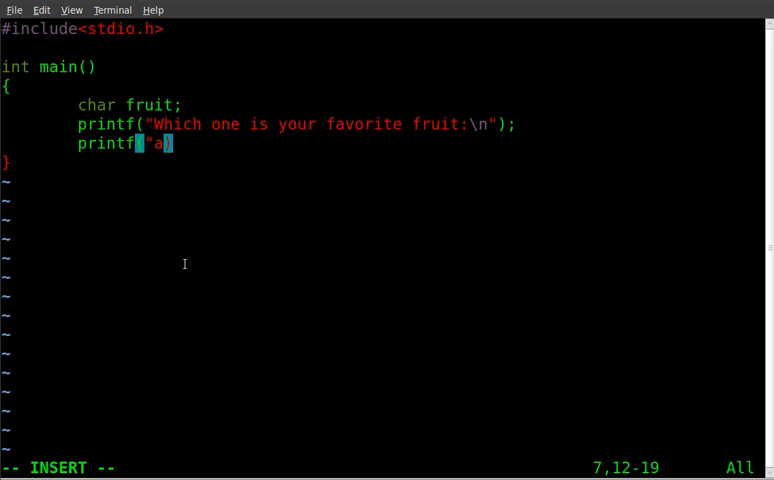
type(") A")
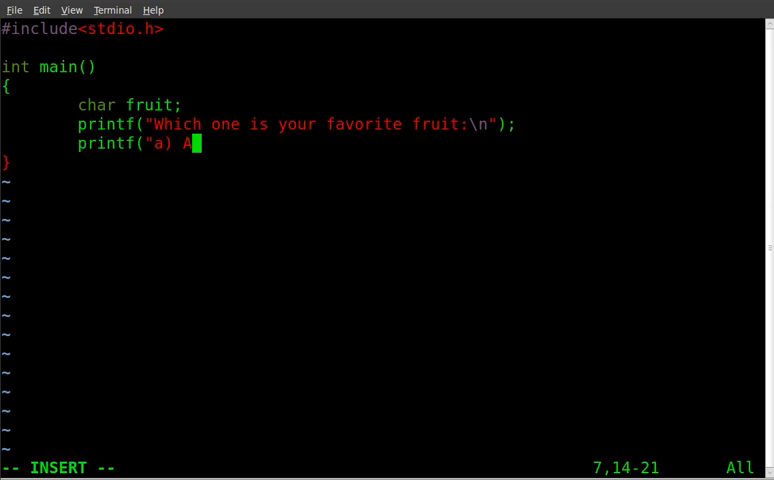
type("pples\\")
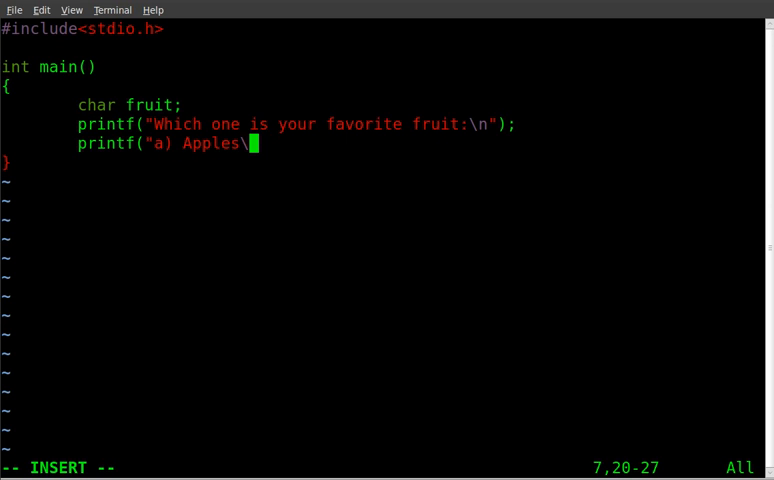
type("n\");")
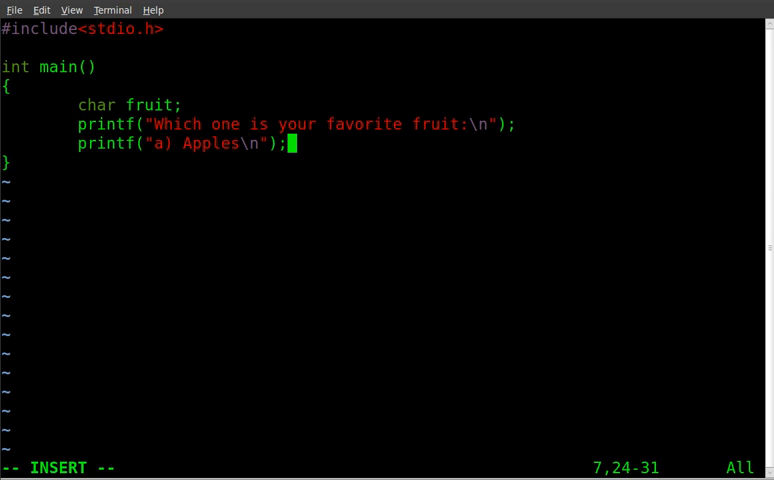
key("Return")
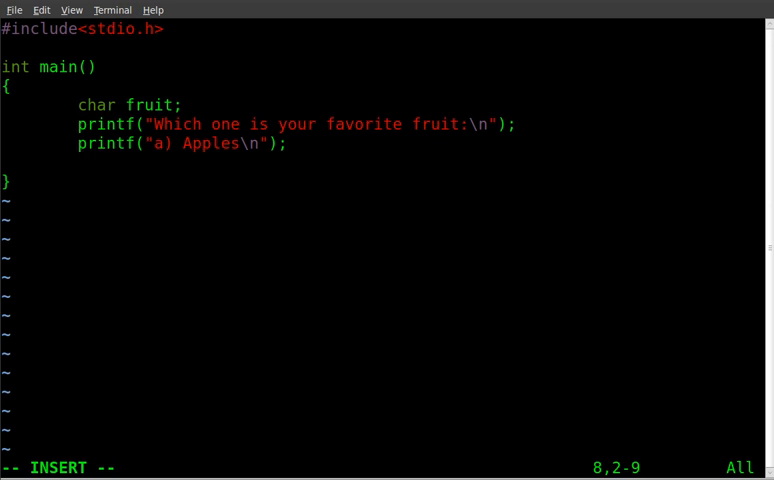
Print the second menu option "b) Bananas\n" with printf
type("printf")
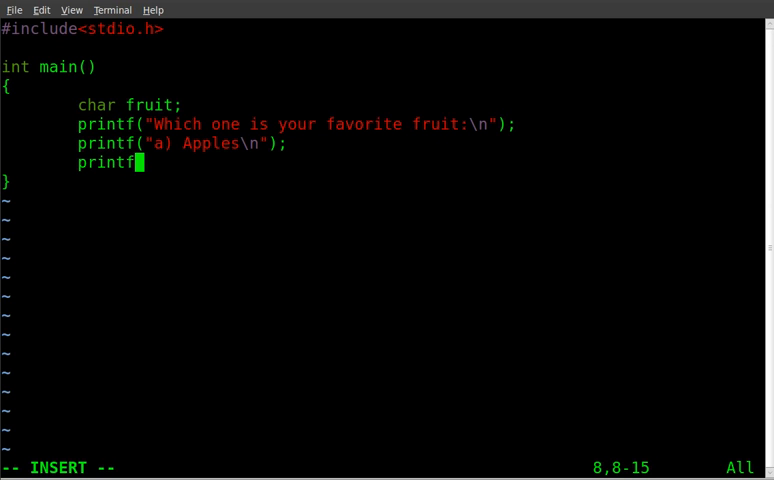
type("(")
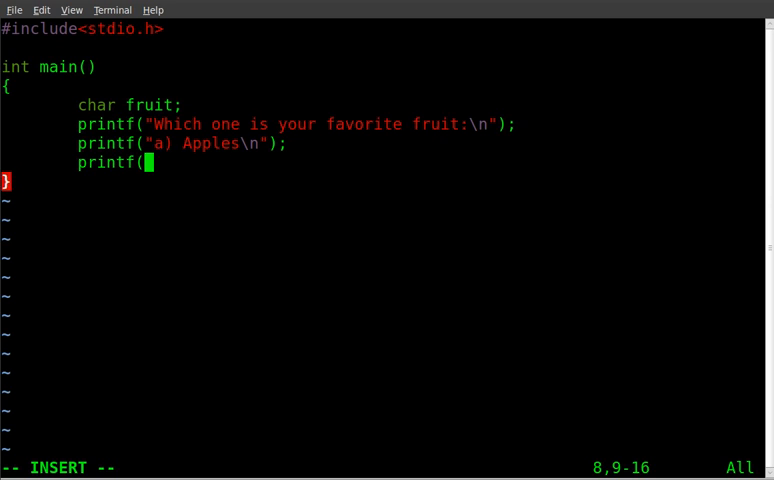
type("\"b")
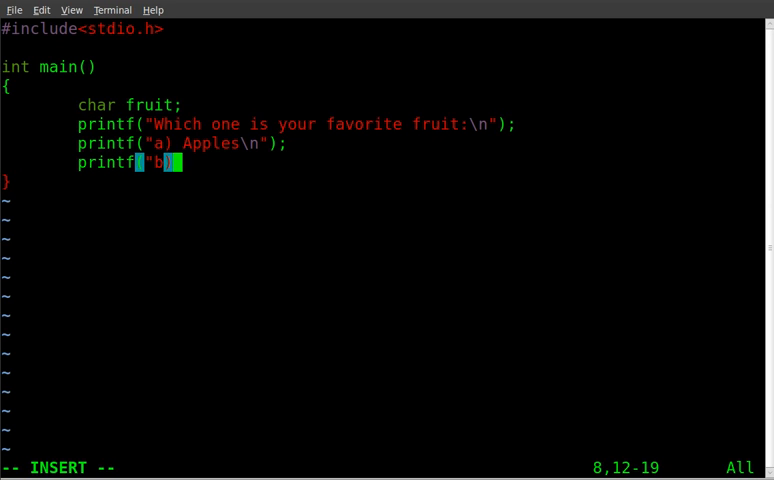
type(") B")
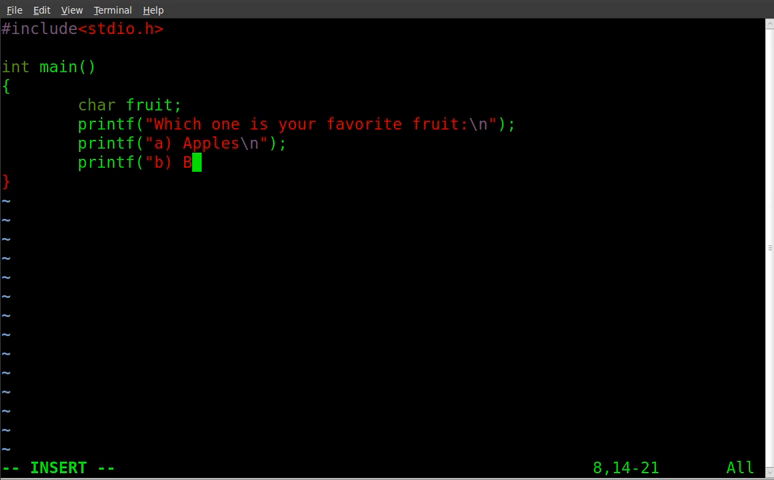
type("anana")
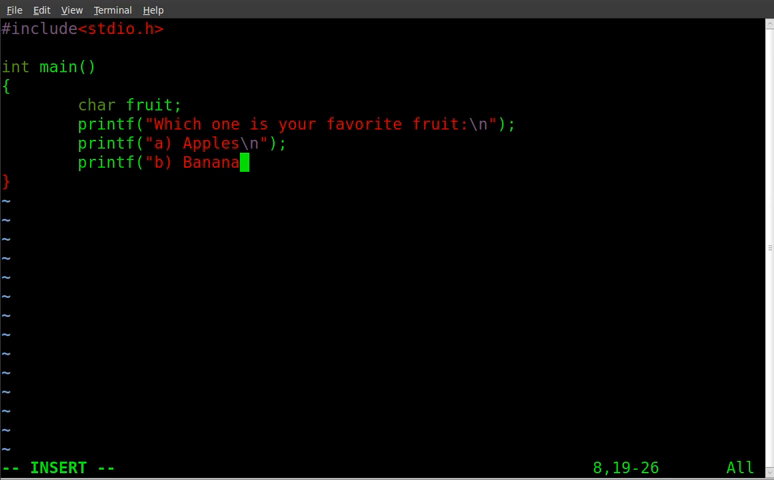
type("s\\n\");")
type("pri")
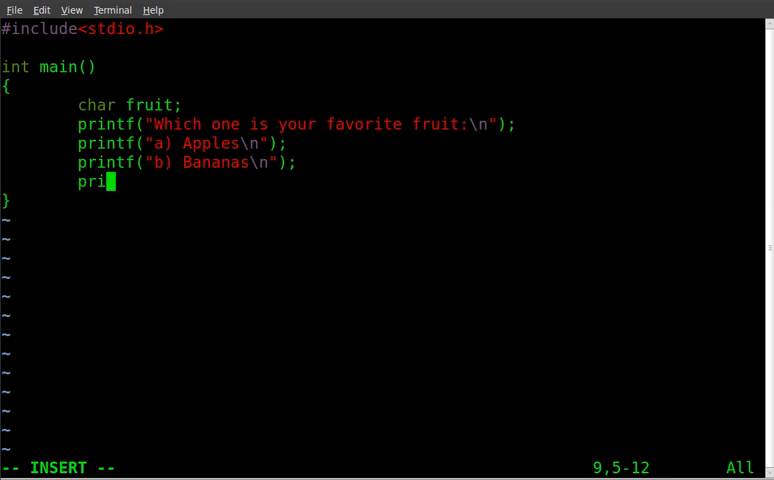
Print the third menu option "c) Cherries\n" and leave blank lines below
type("ntf")
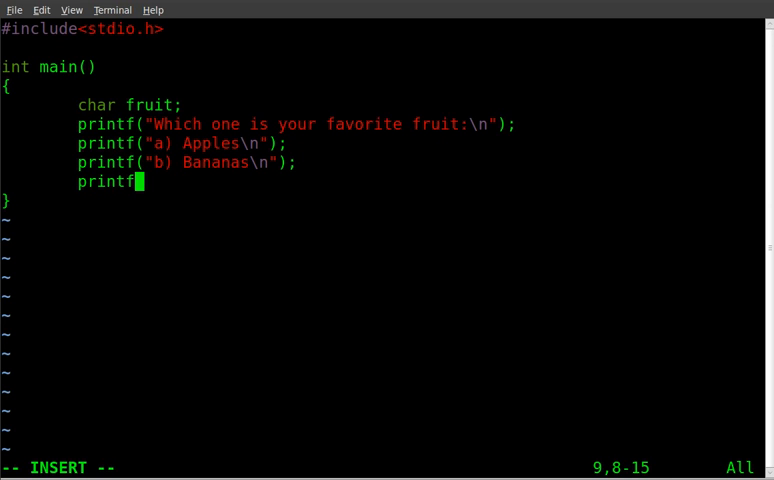
type("(")
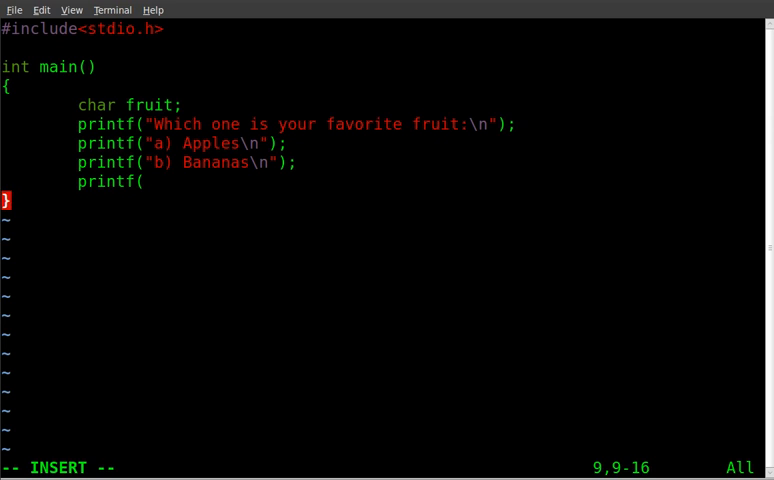
type("\"c)")
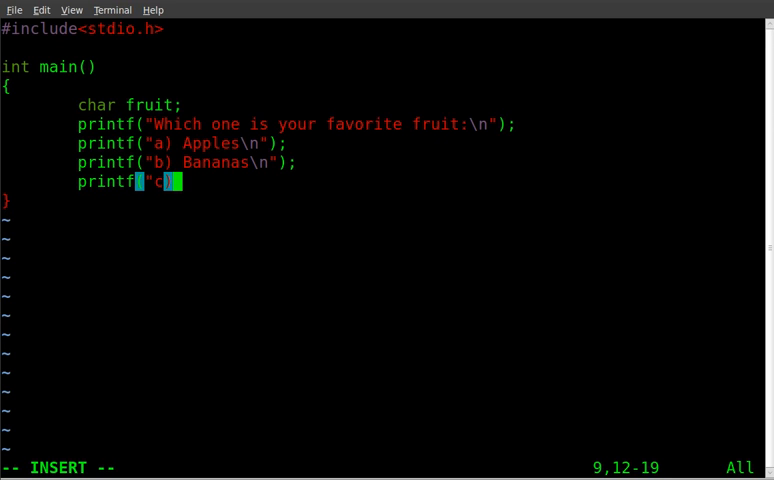
type(") C")
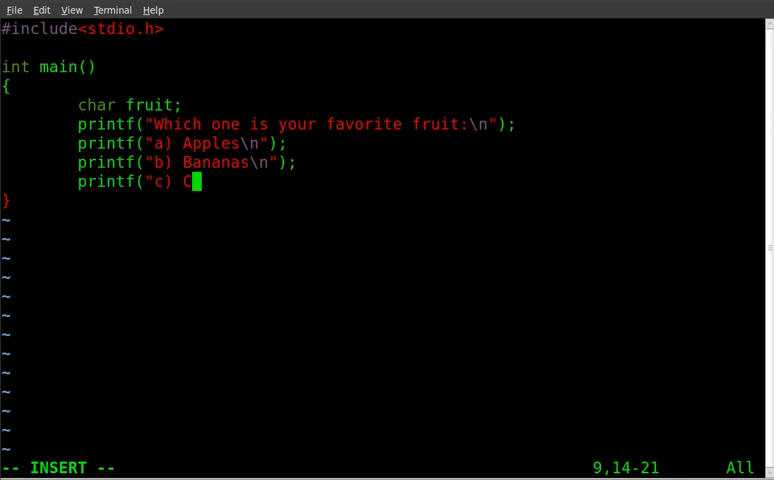
type("herries\\")
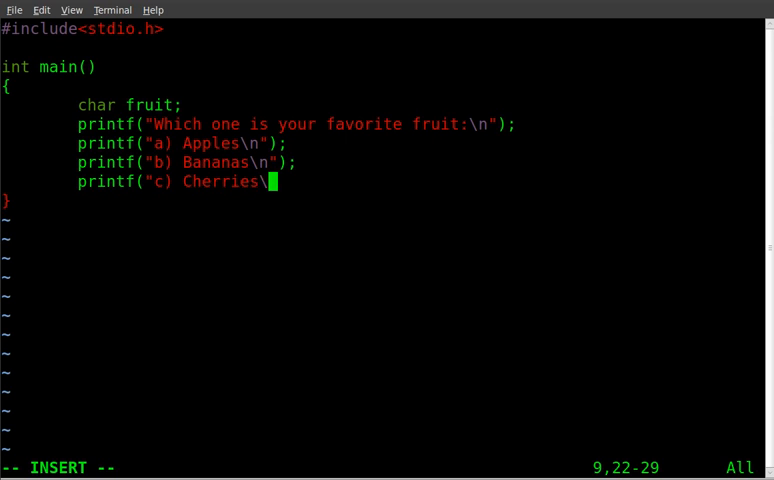
type("n\")")
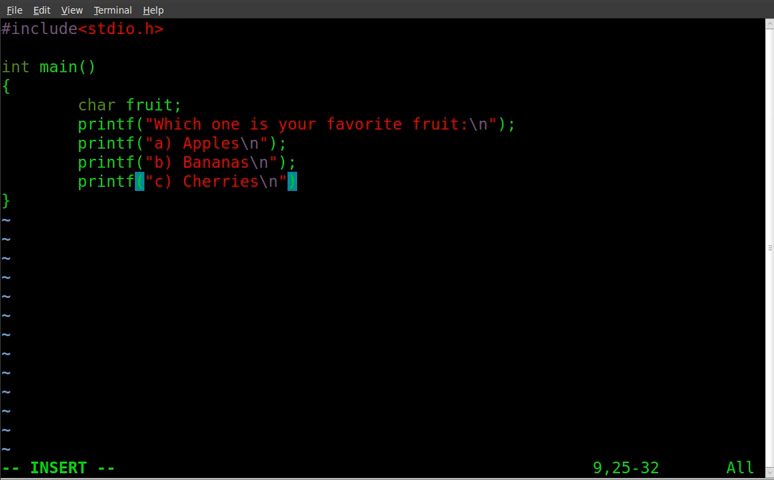
key("Return")
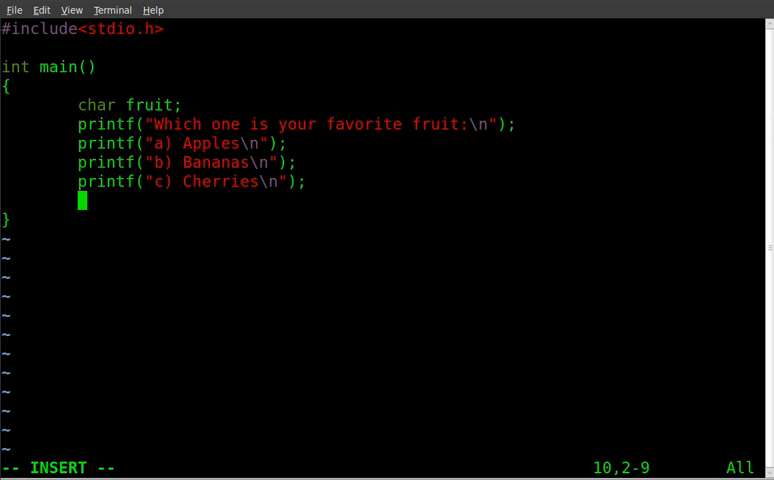
Read the single-character choice with scanf("%c",&fruit); and start a new line
type("s")
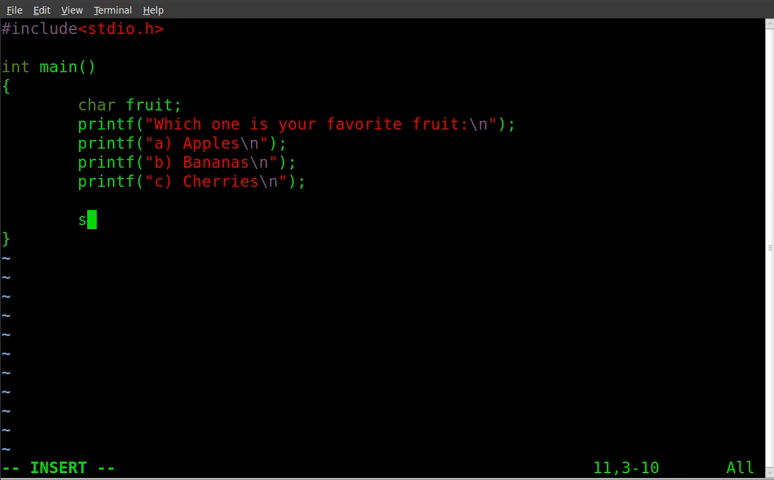
type("canf")
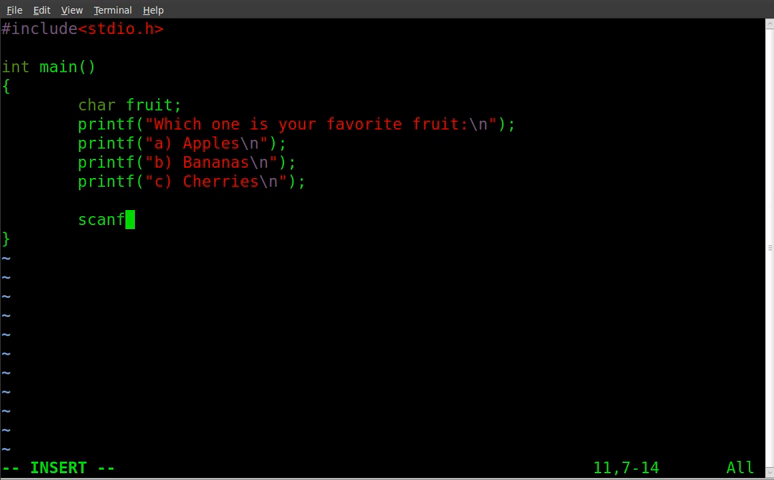
type("(")
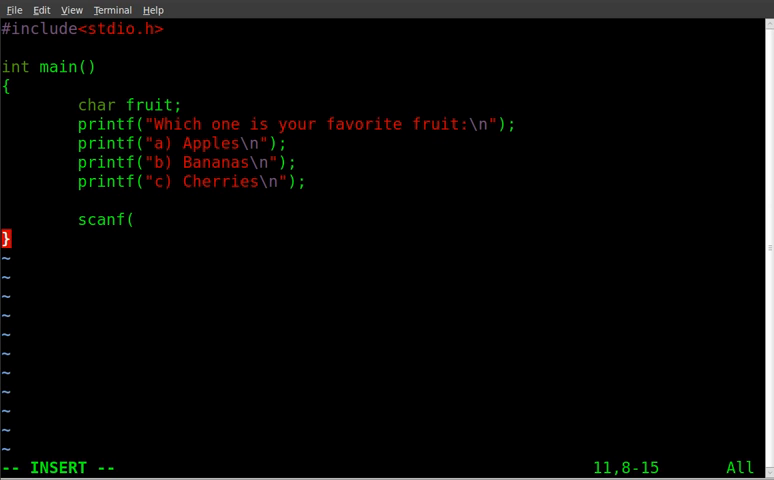
type("\"")
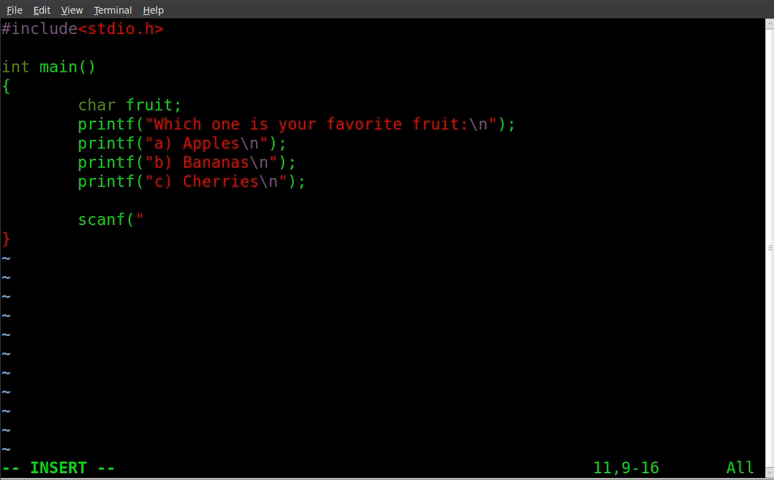
type("%c\"")
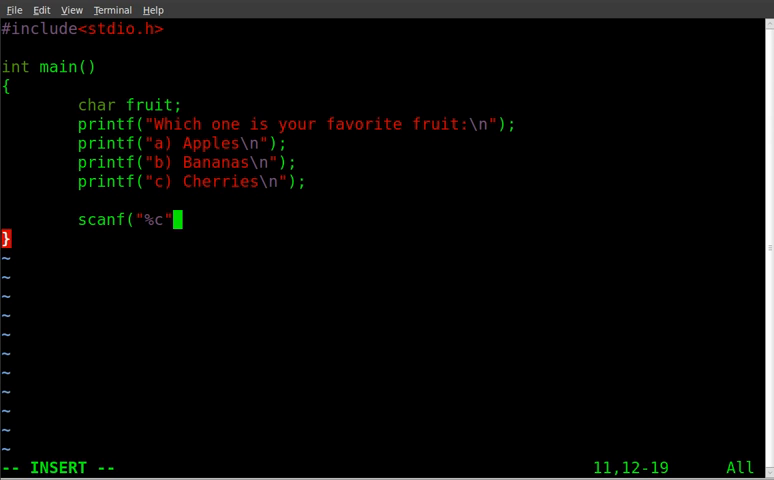
type(",")
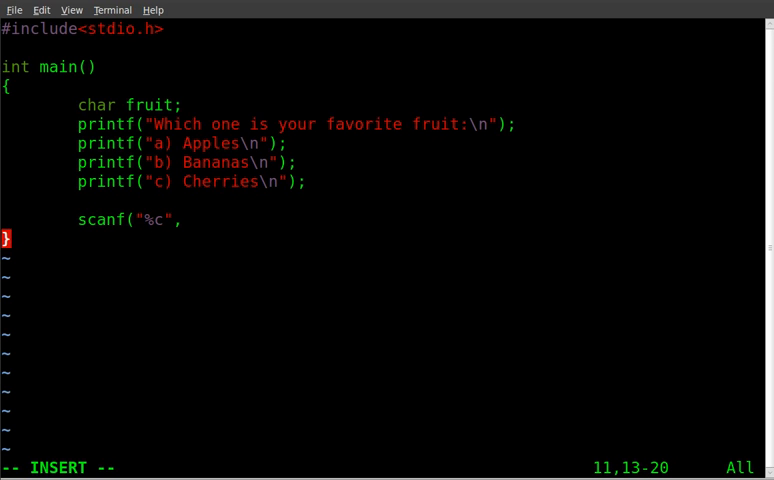
type("&")
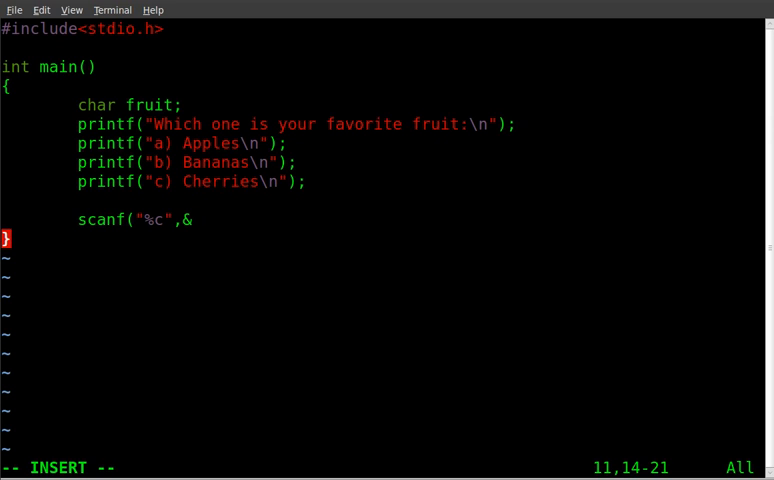
type("fruit")
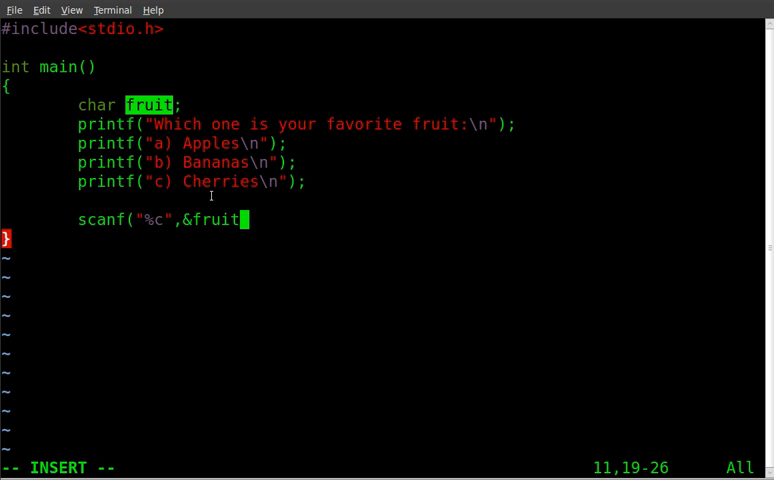
type(");")
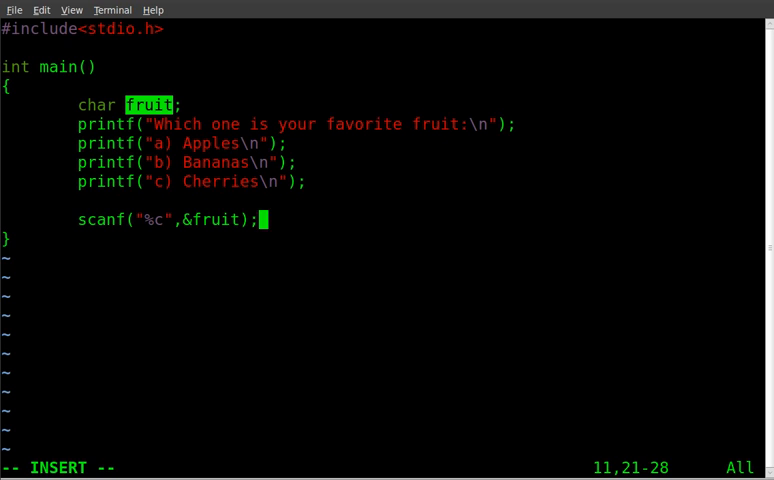
key("Return")
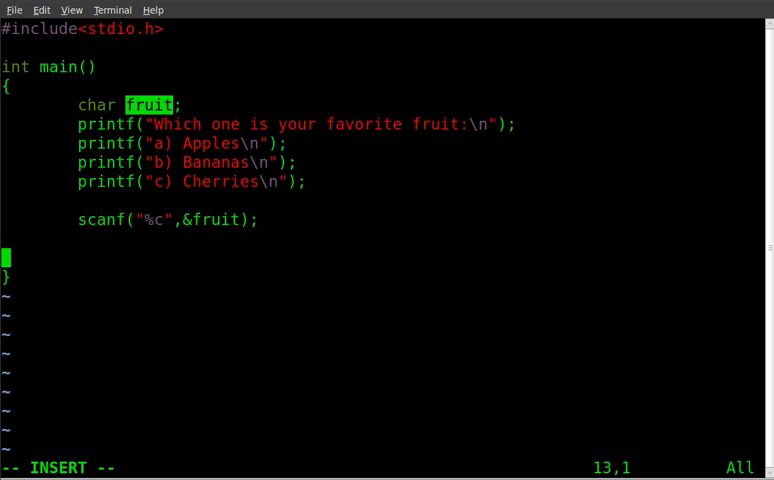
Begin switch (fruit) with its opening brace on the next line
type("sw")
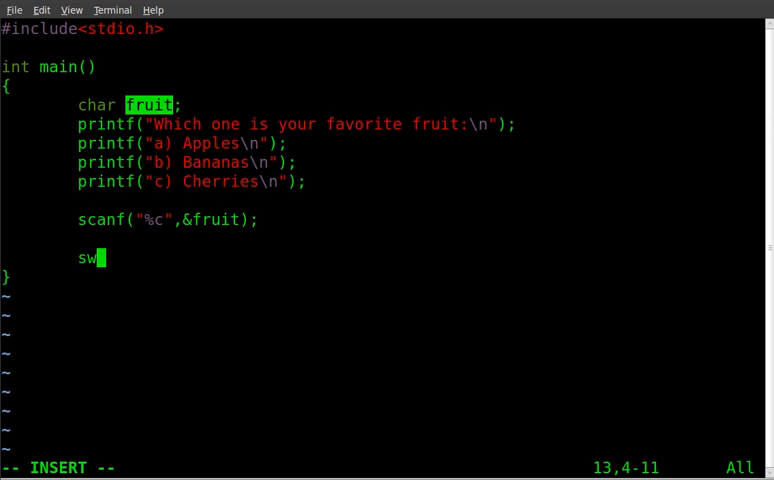
type("itch")
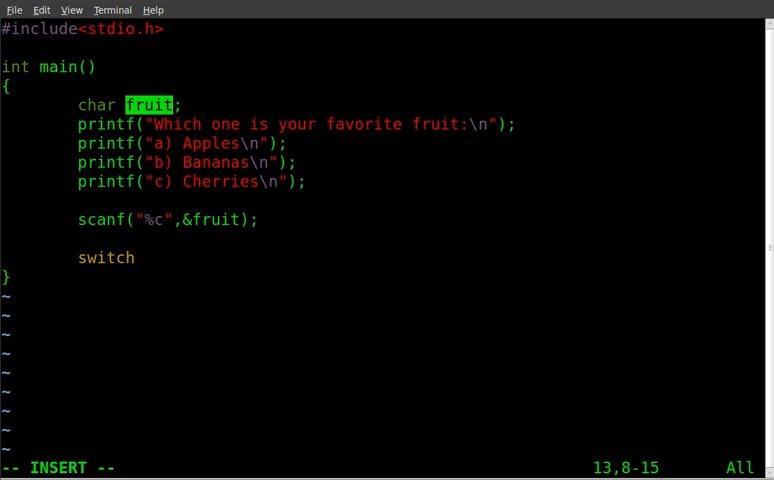
type("(fruit")
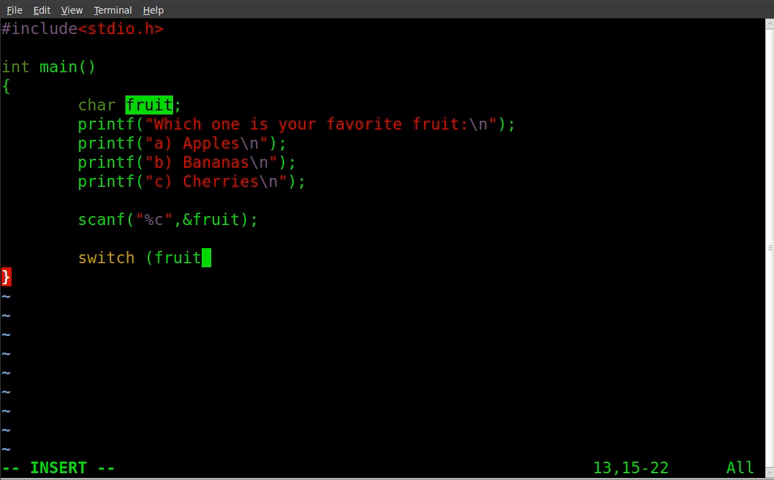
type(")")
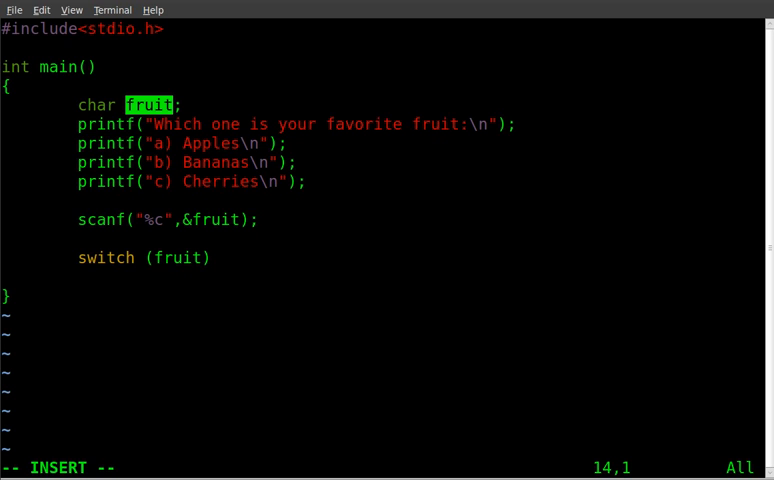
key("Return")
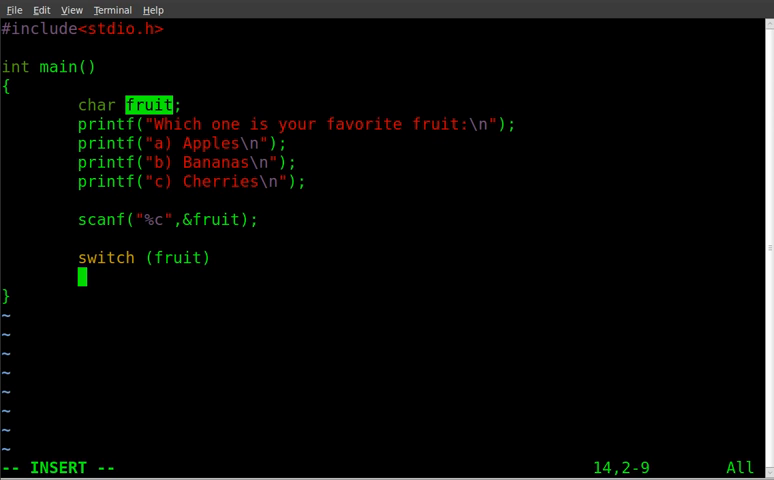
type("{")
type("case")
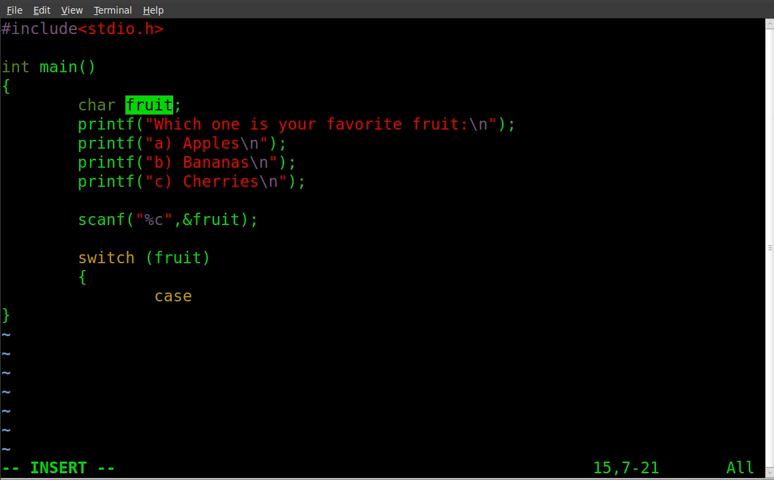
Write case 'a' printing "You Like apples\n" followed by break;
type("'a':")
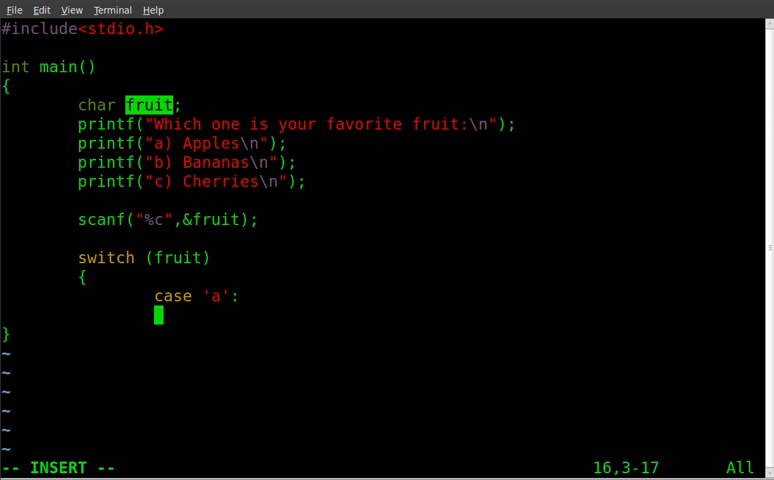
type("pr")
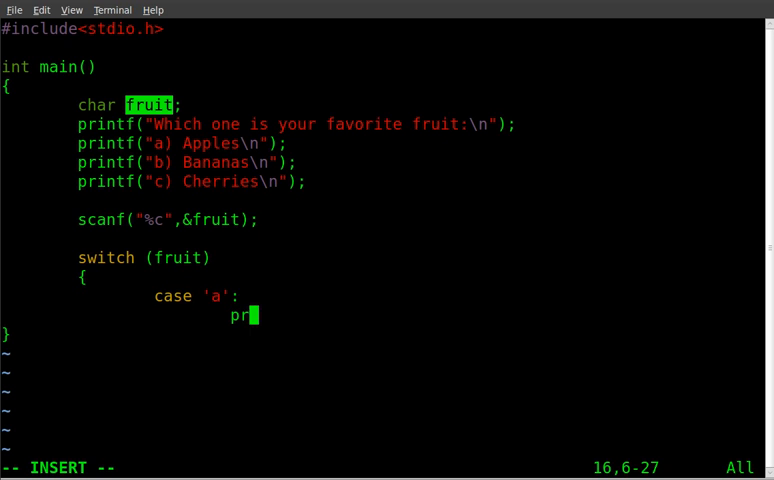
type("intf")
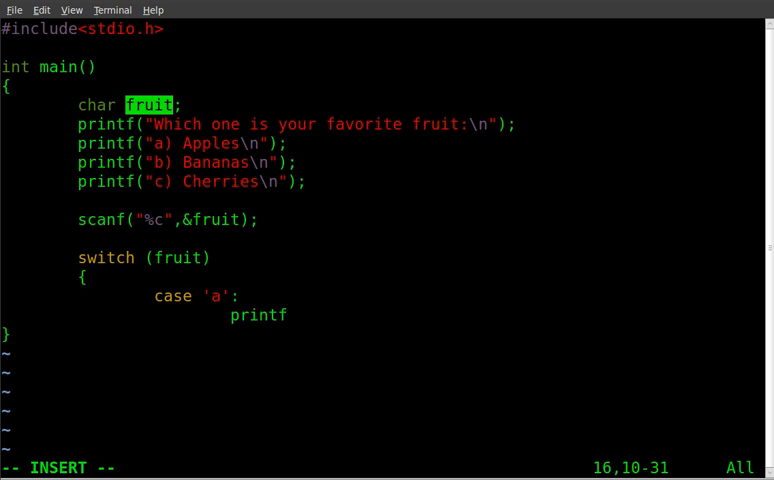
type("(")
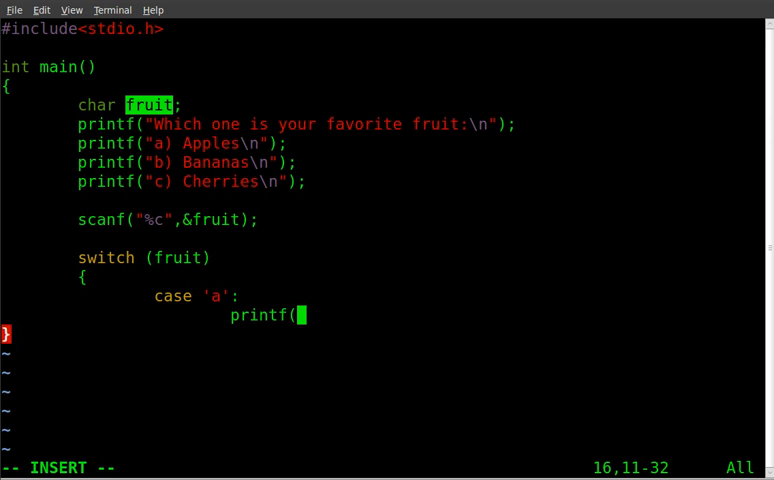
type("\"You")
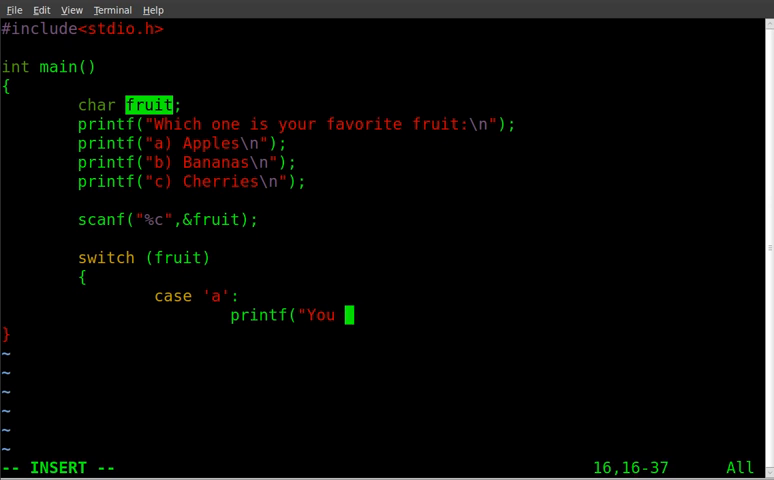
type("Like")
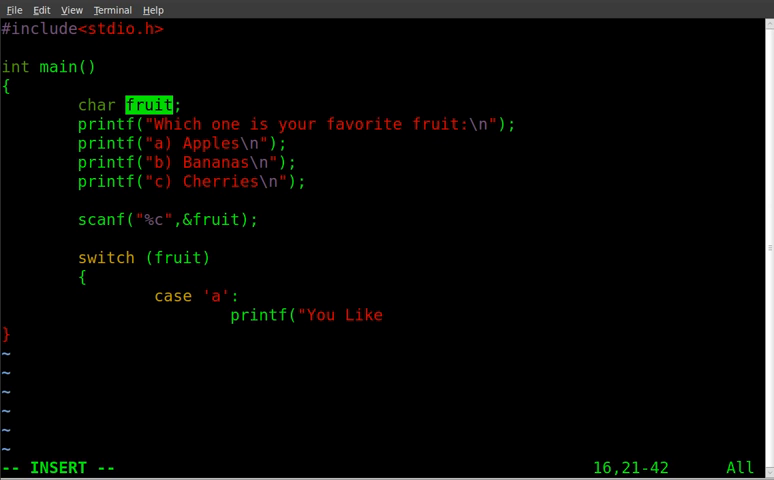
type("apple")
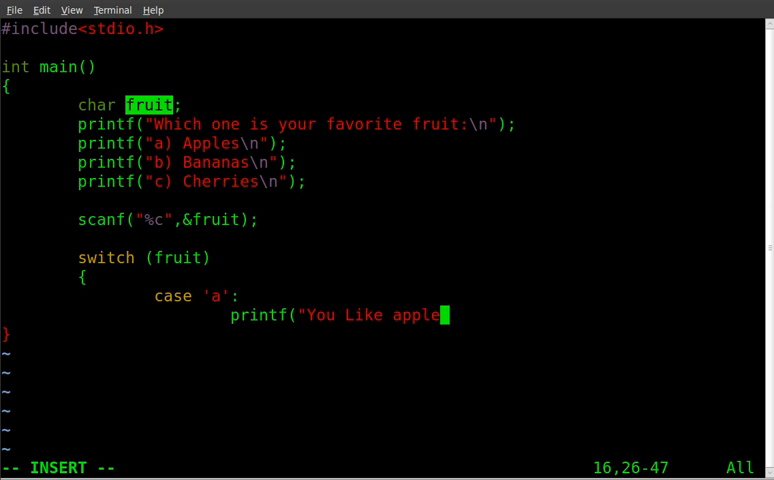
type("s\\")
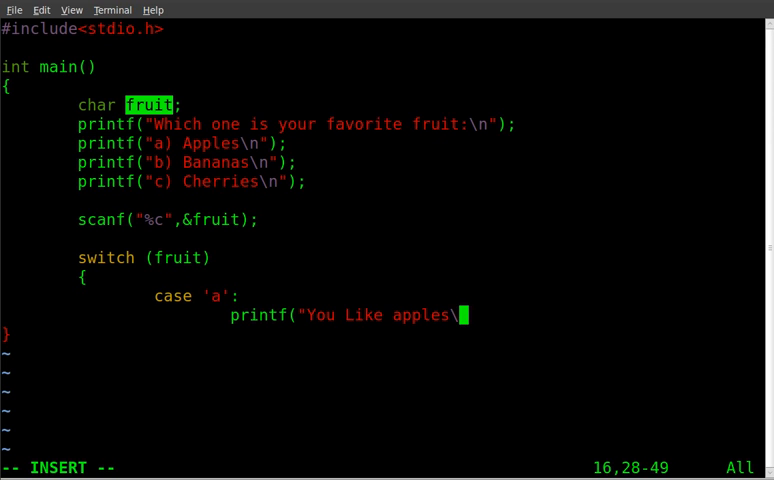
type("n\");")
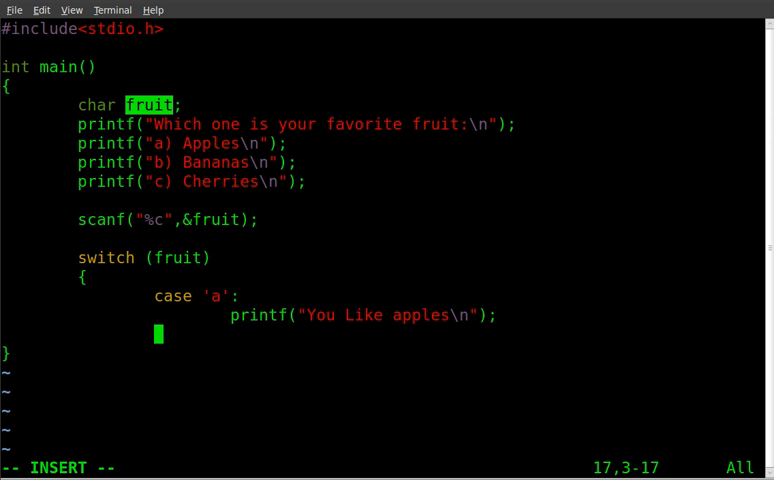
type("bre")
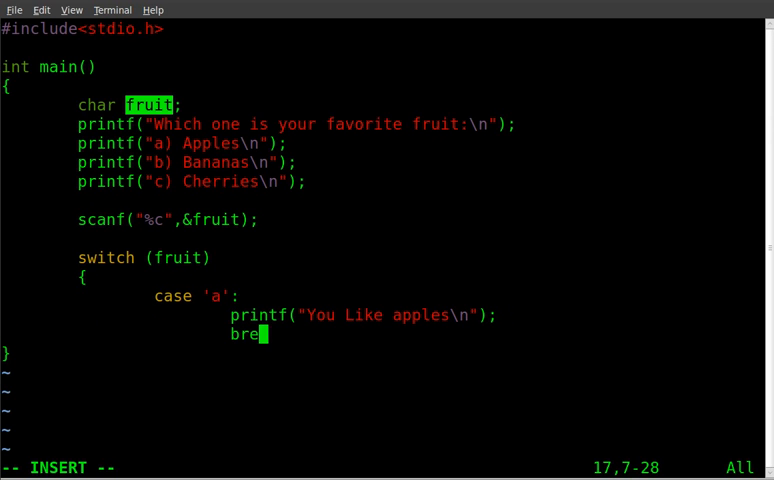
type("ak")
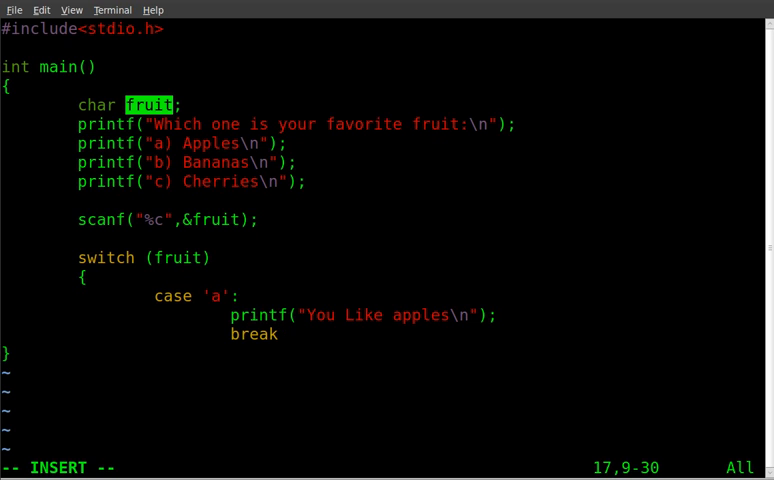
type(";")
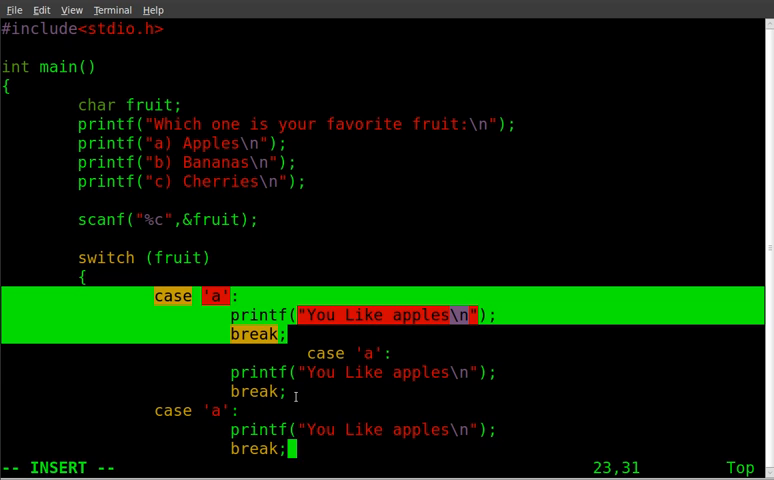
mouse_move(295, 352)
type("b")
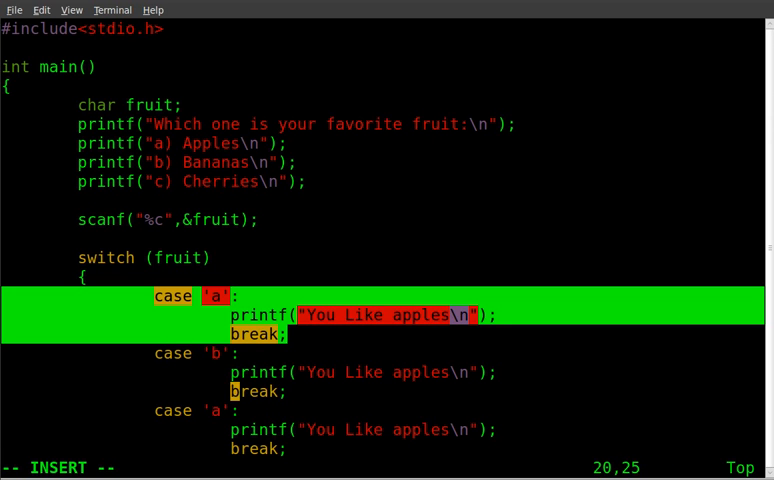
mouse_move(390, 372)
type("Banana")
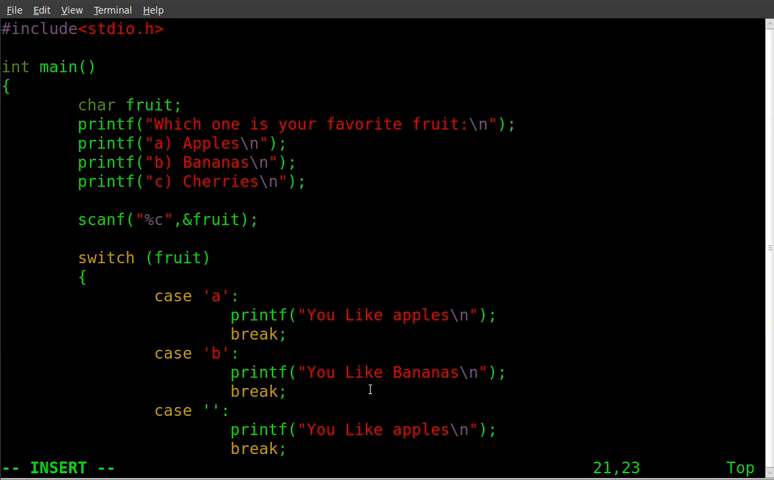
Edit the pasted case copies into 'b' Bananas and 'c' Cherries
type("c")
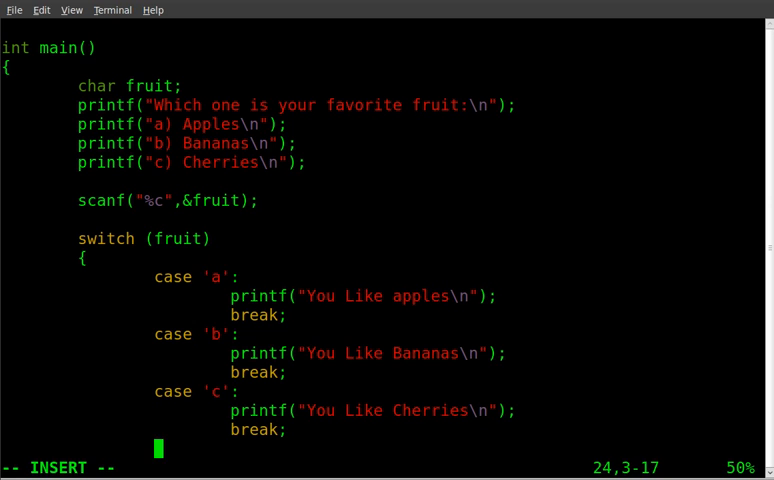
Add a default case printing "You entered an invalid choice\n"
type("default")
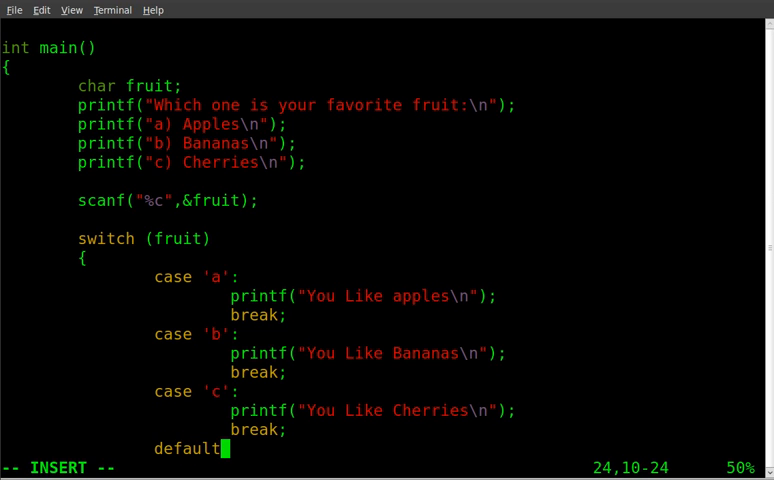
type(":")
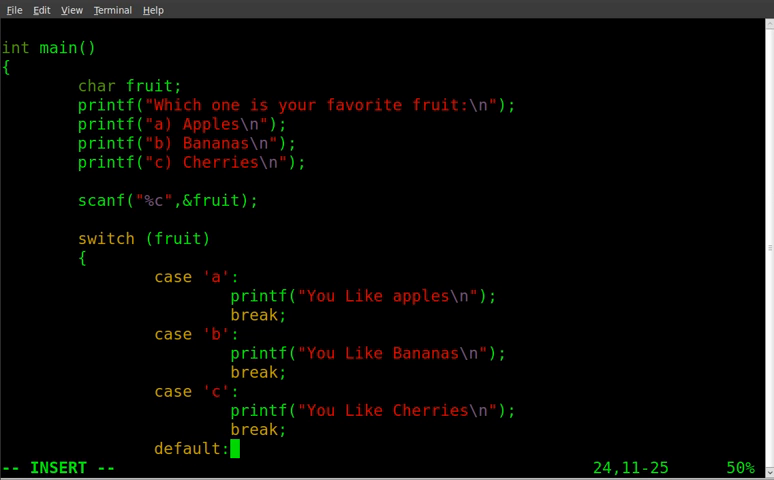
key("Return")
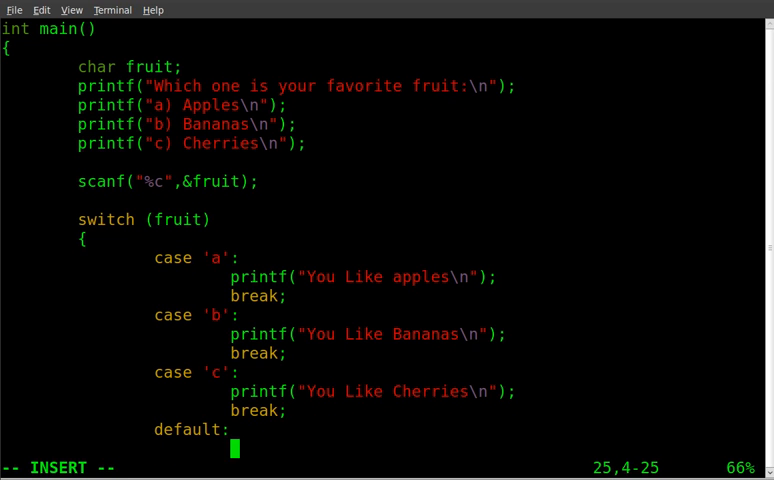
type("printf(")
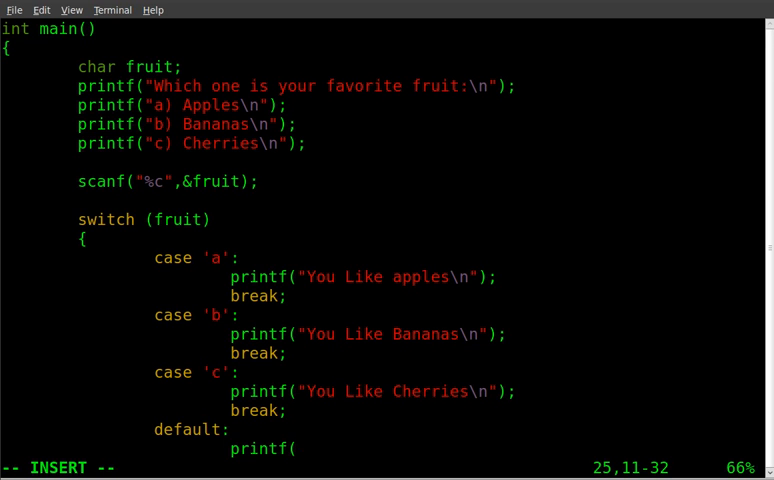
type("\"Yo")
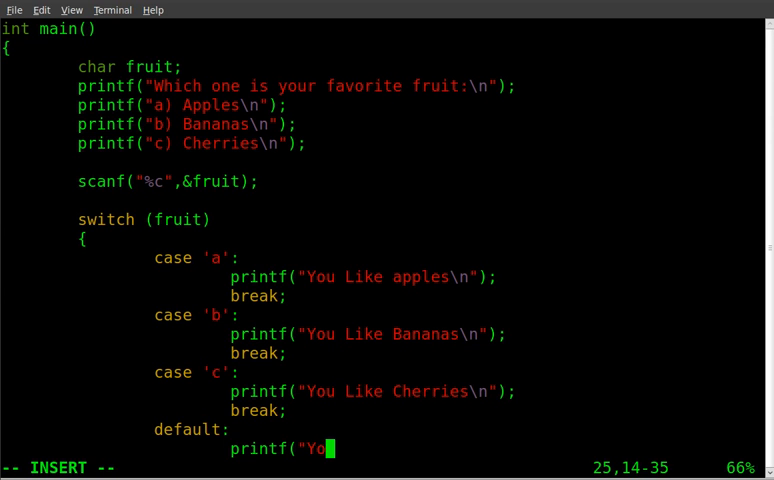
type("u enter")
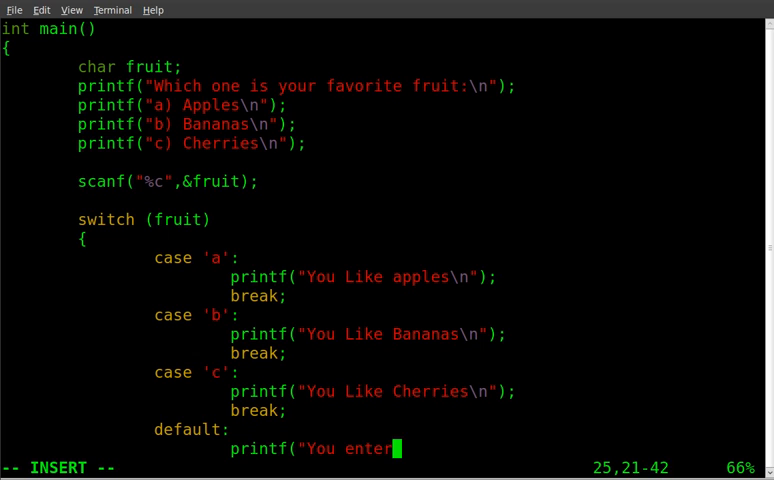
type("ed an invali")
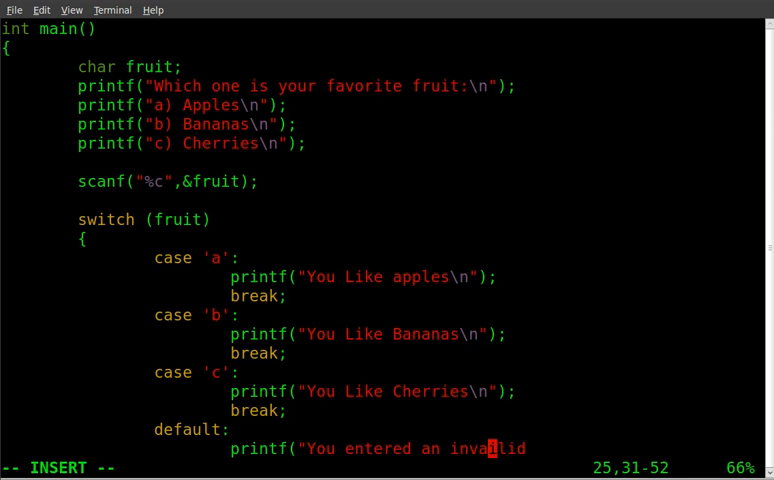
type("d")
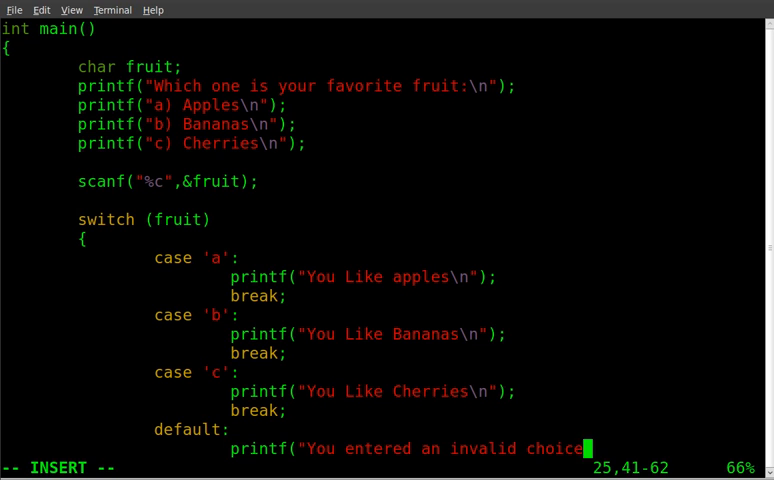
type("\\n\"")
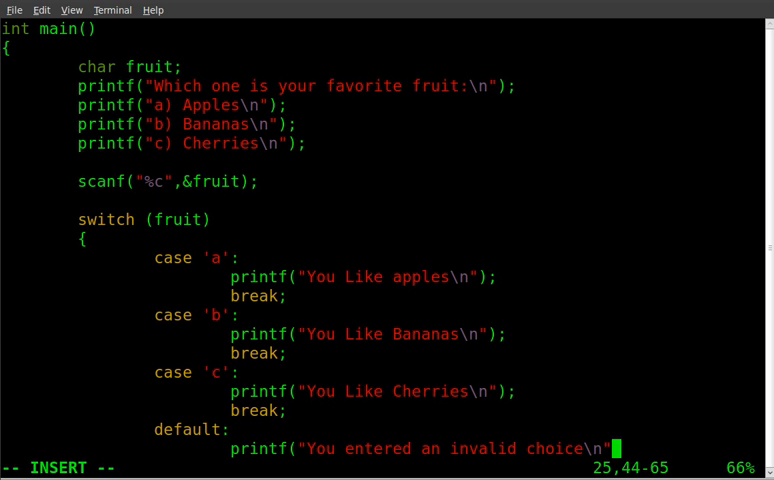
type(");")
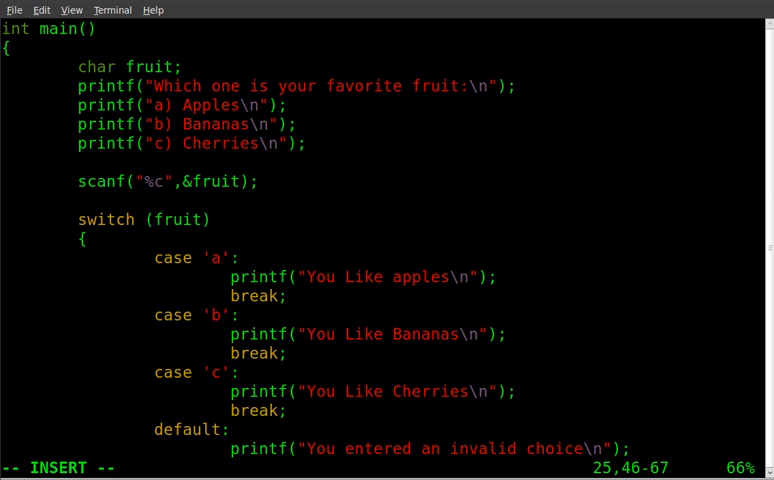
Close the switch, end main with return 0; and issue :wq to save
scroll("down", 3)
type("}")
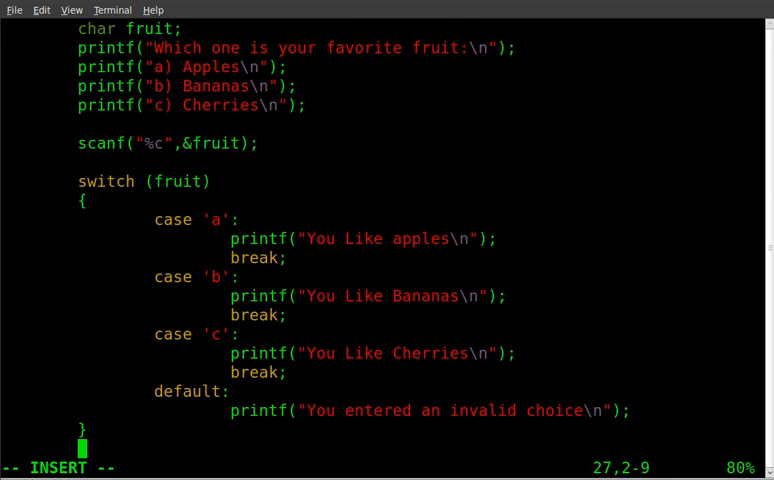
type("return")
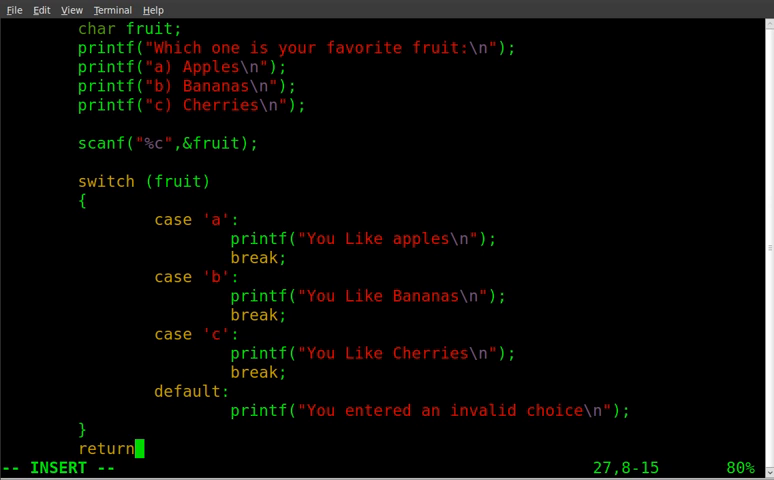
type("0;")
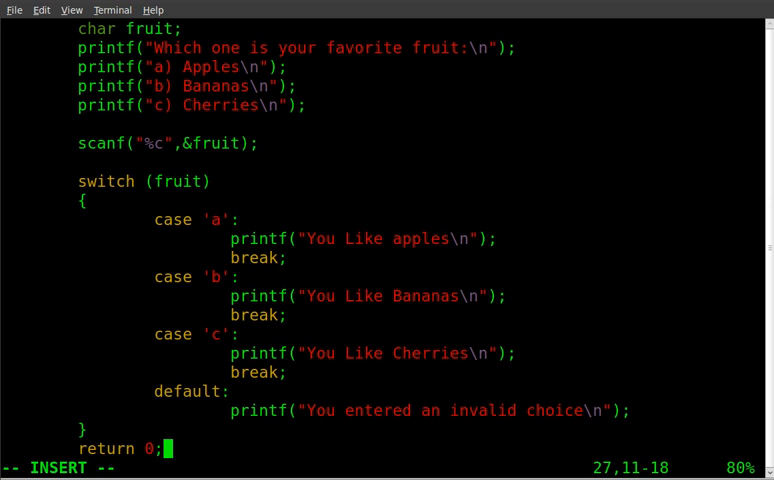
type(":wq")
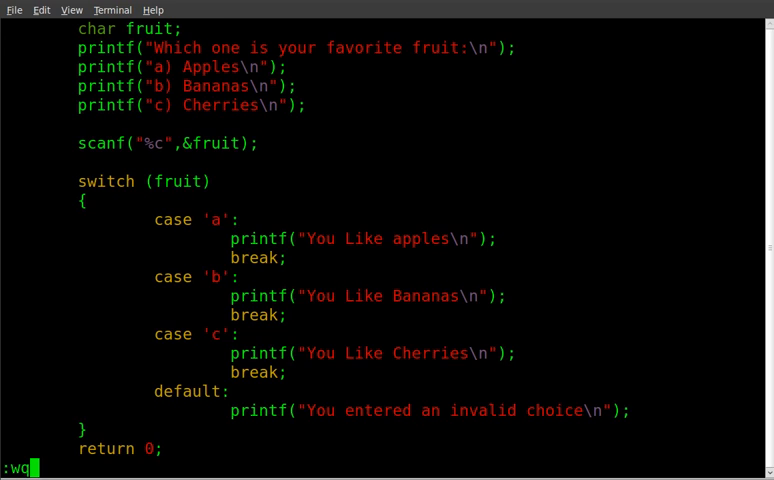
Quit Vim and compile with g++ code.c -o code
key("Return")
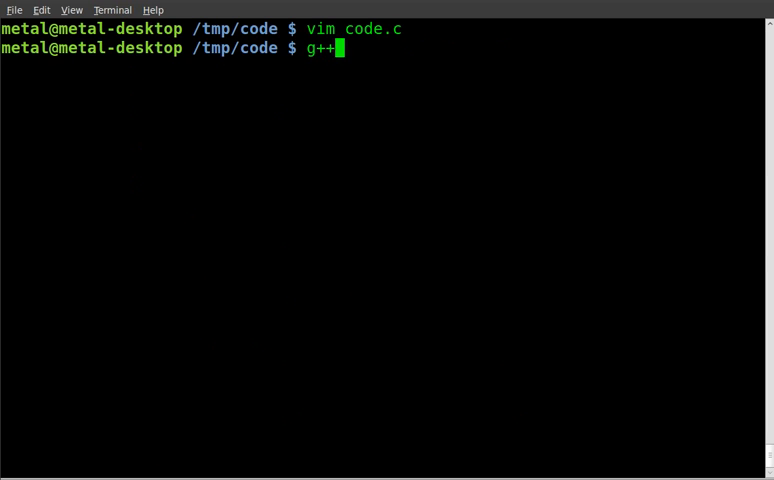
type("code.c")
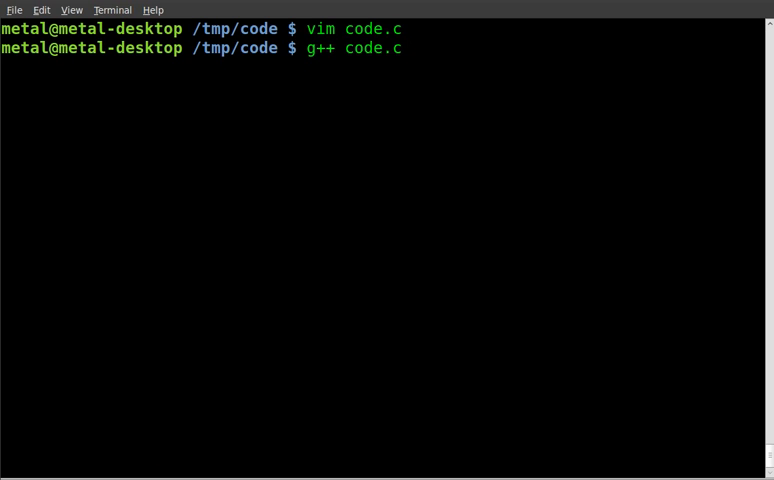
type("-o")
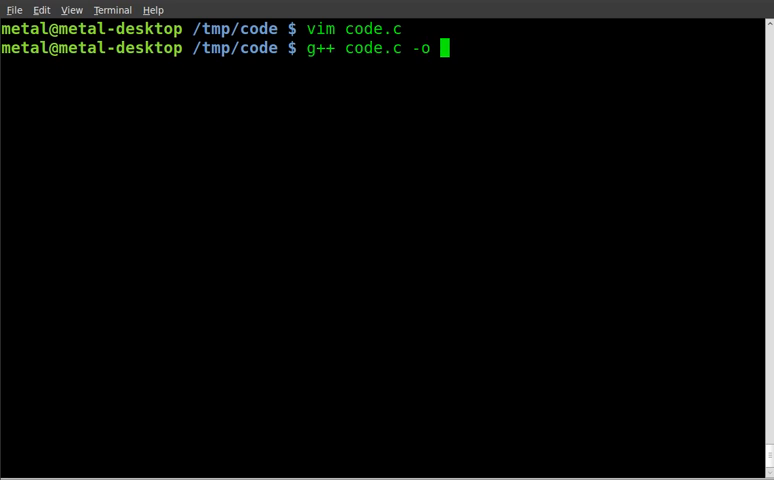
type("code")
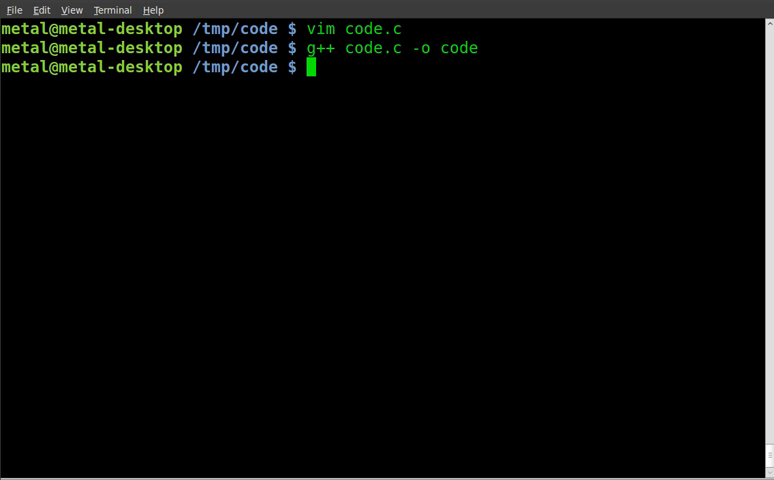
Run ./code twice, answering b then c to see the matching messages
type("./co")
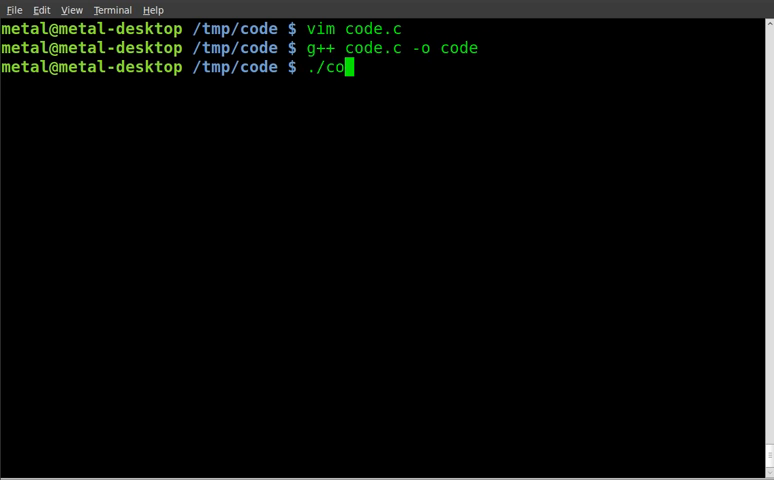
key("Return")
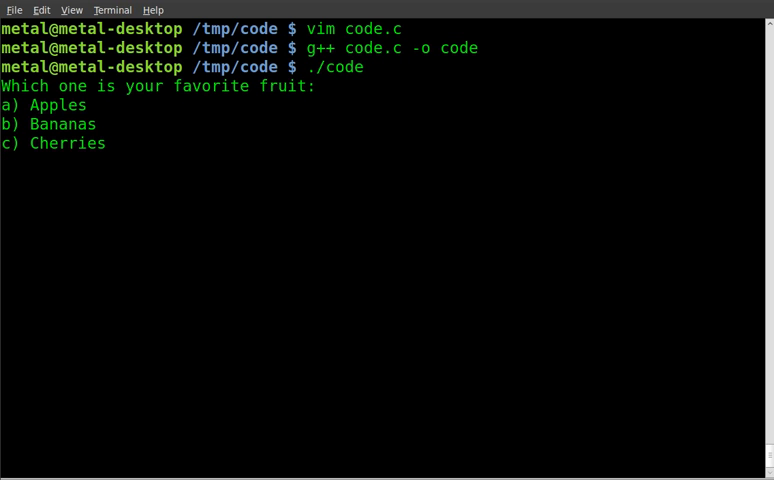
type("b")
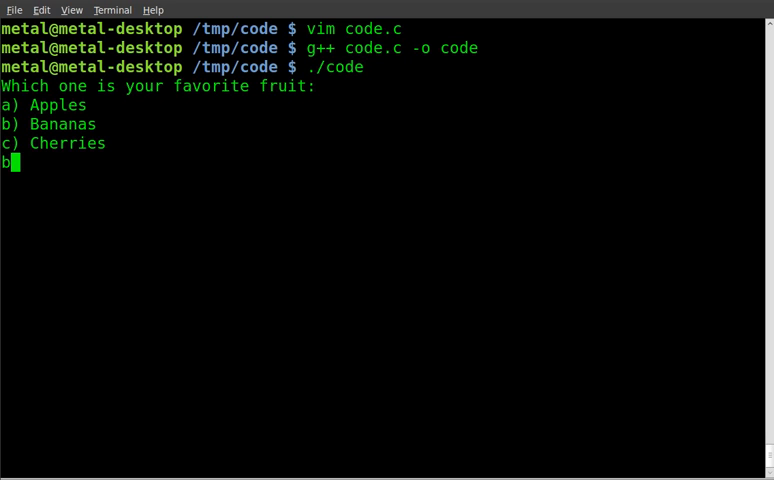
key("Return")
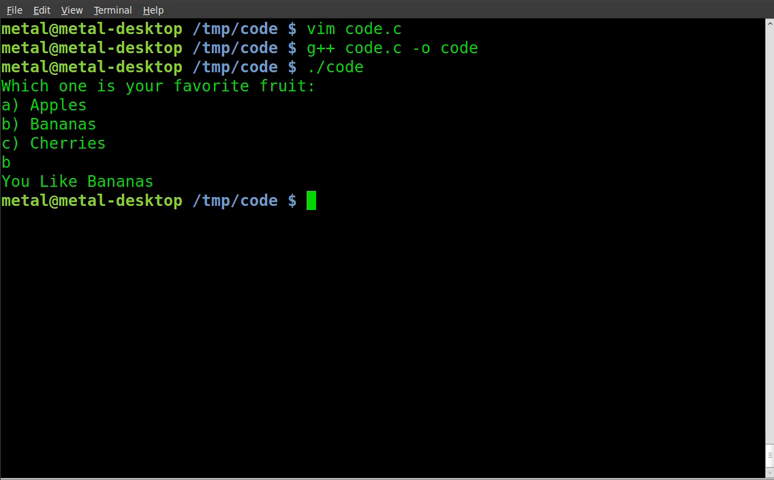
type("./code")
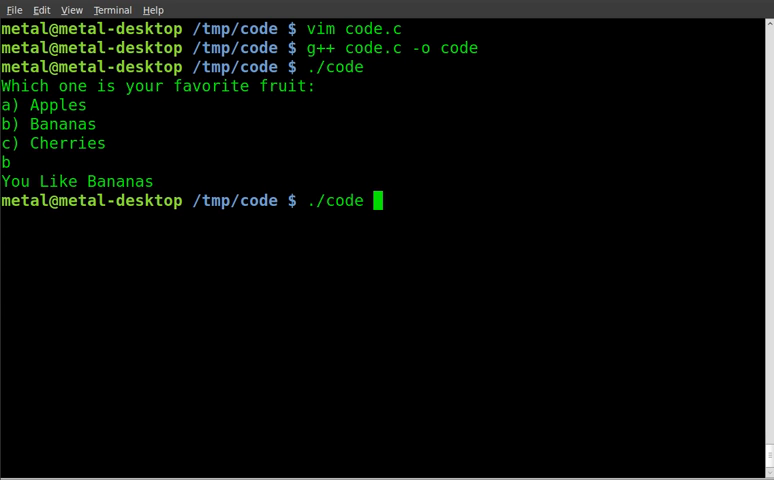
key("Return")
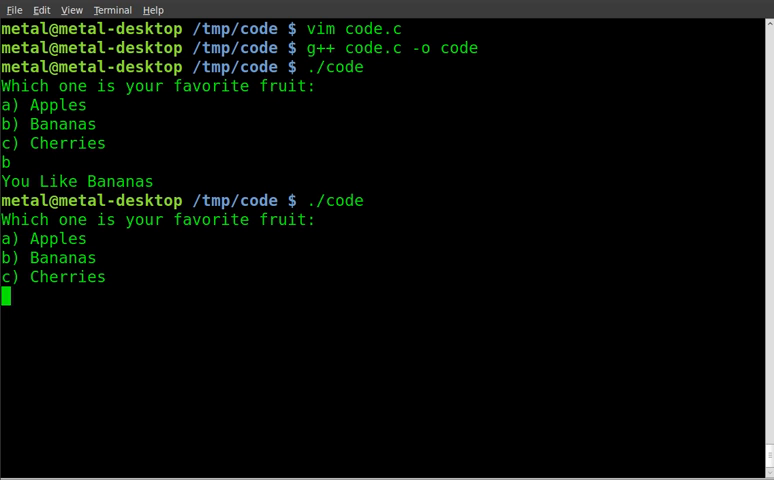
type("c")
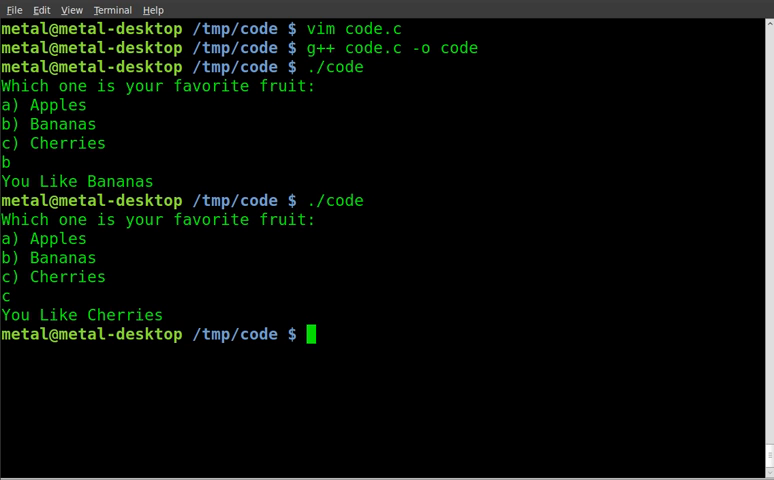
Run ./code with a, then with invalid text sdfgdfh, and reopen vim code.c
type("./code")
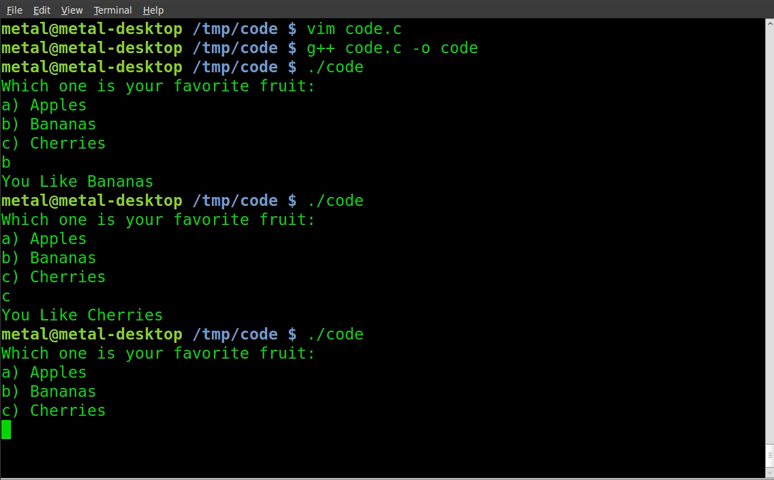
type("a")
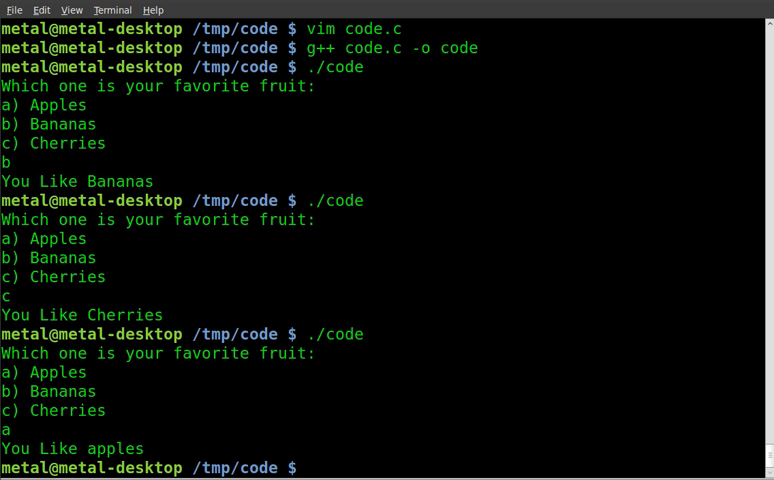
type("sdfgdfh")
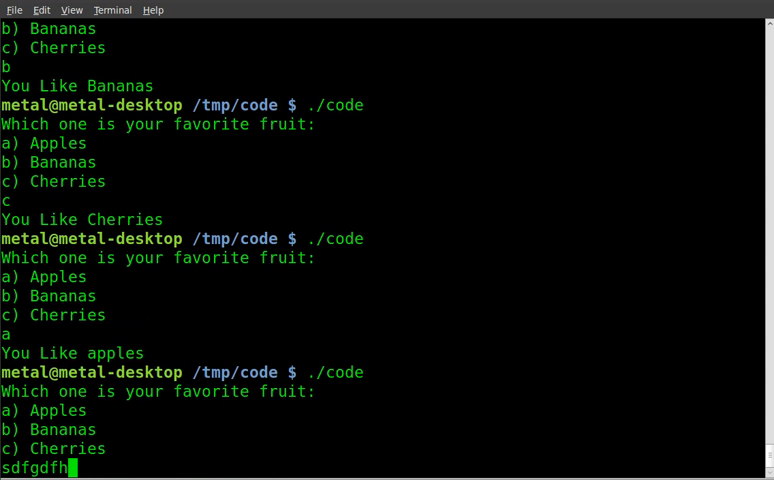
key("Return")
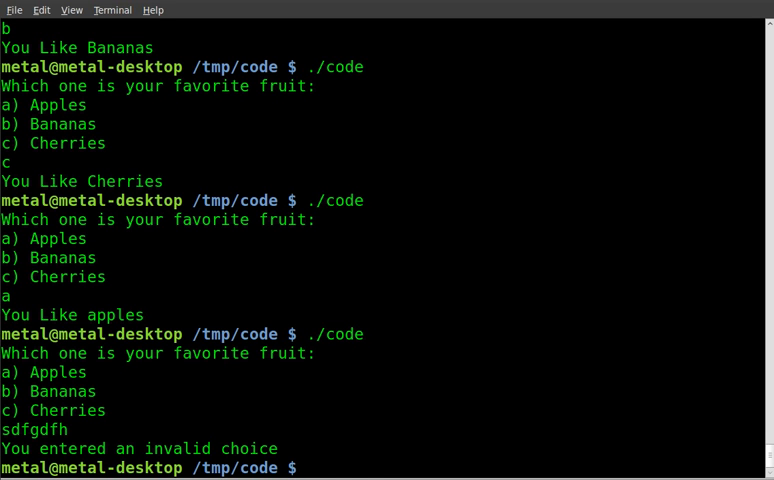
type("vim code.c")
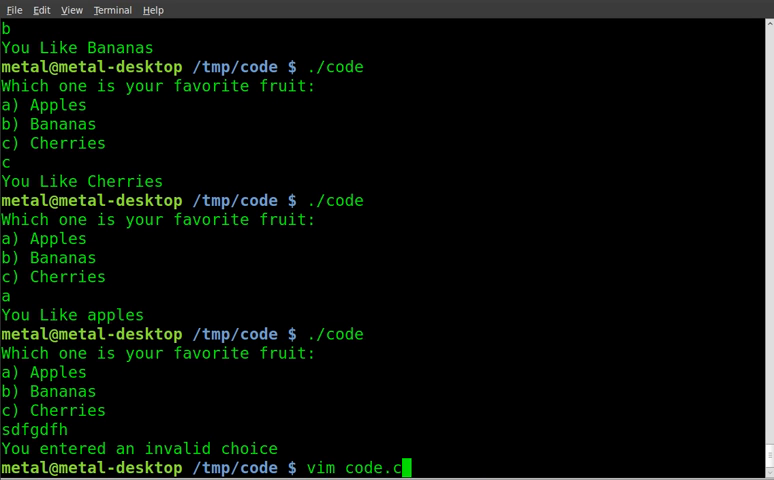
key("Return")
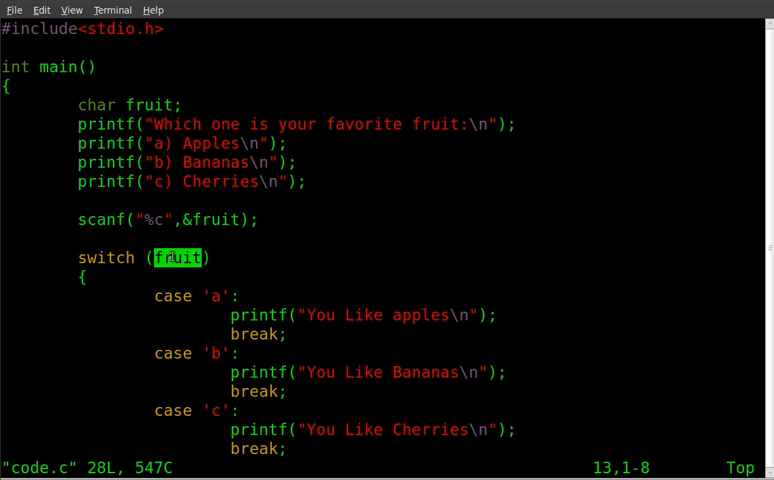
mouse_move(173, 285)
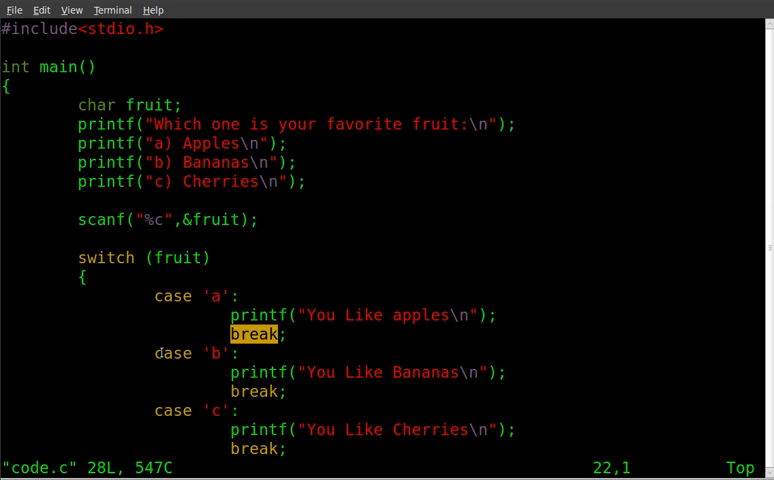
scroll("down", 3)
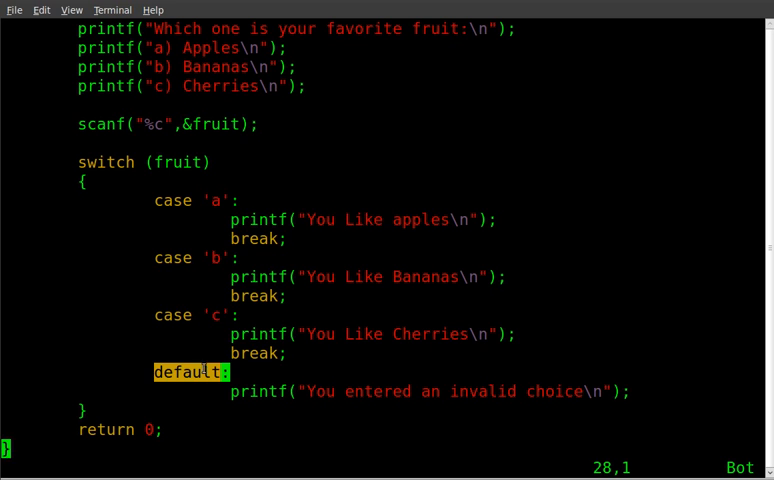
mouse_move(209, 314)
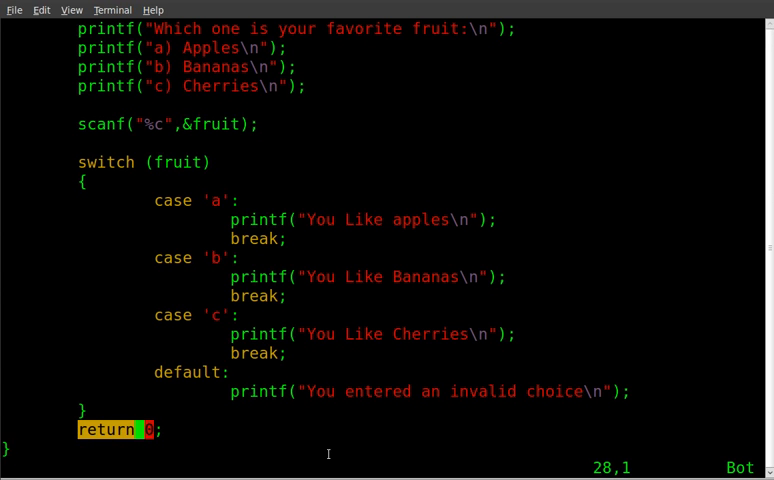
type(":wq")
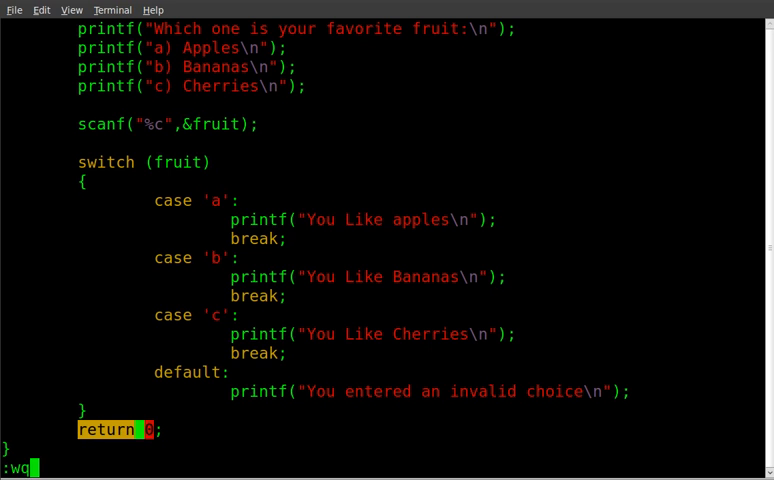
key("Return")
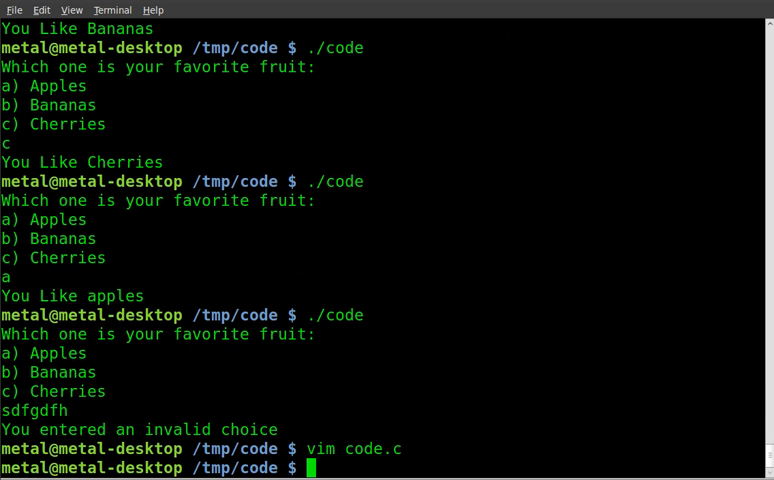